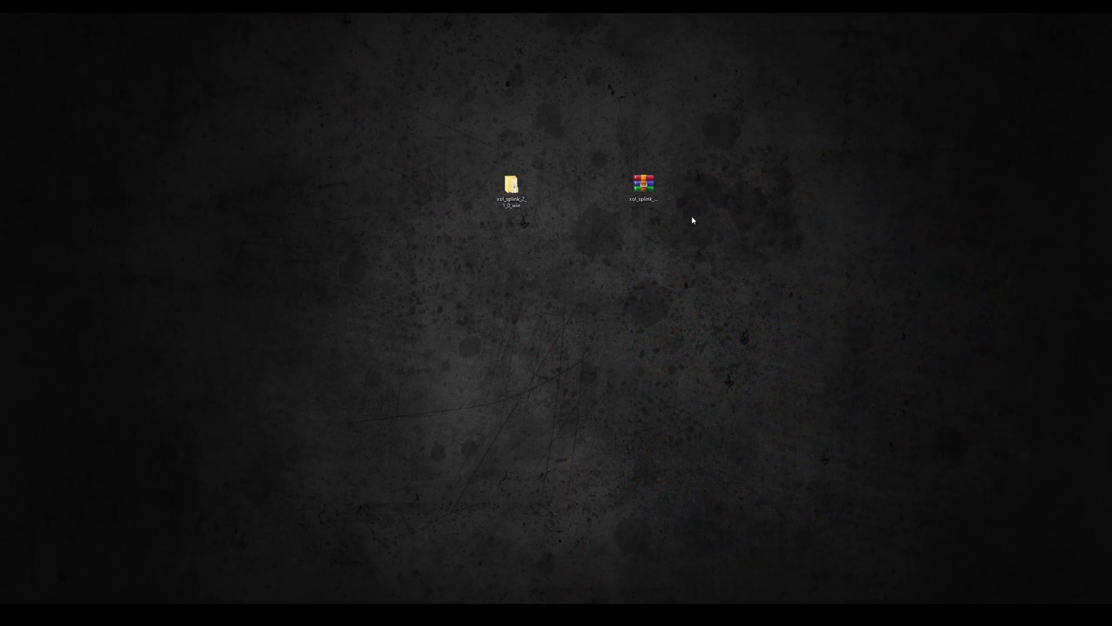
Copy the xol_splink folder into Substance Painter's python plugins folder.
click(642, 186)
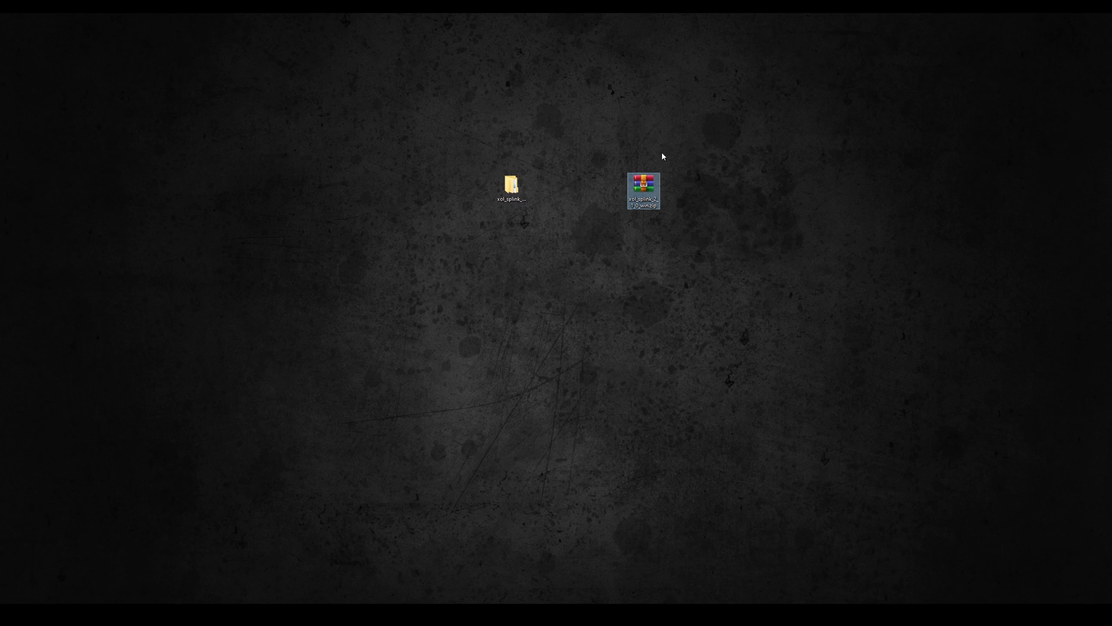
click(511, 187)
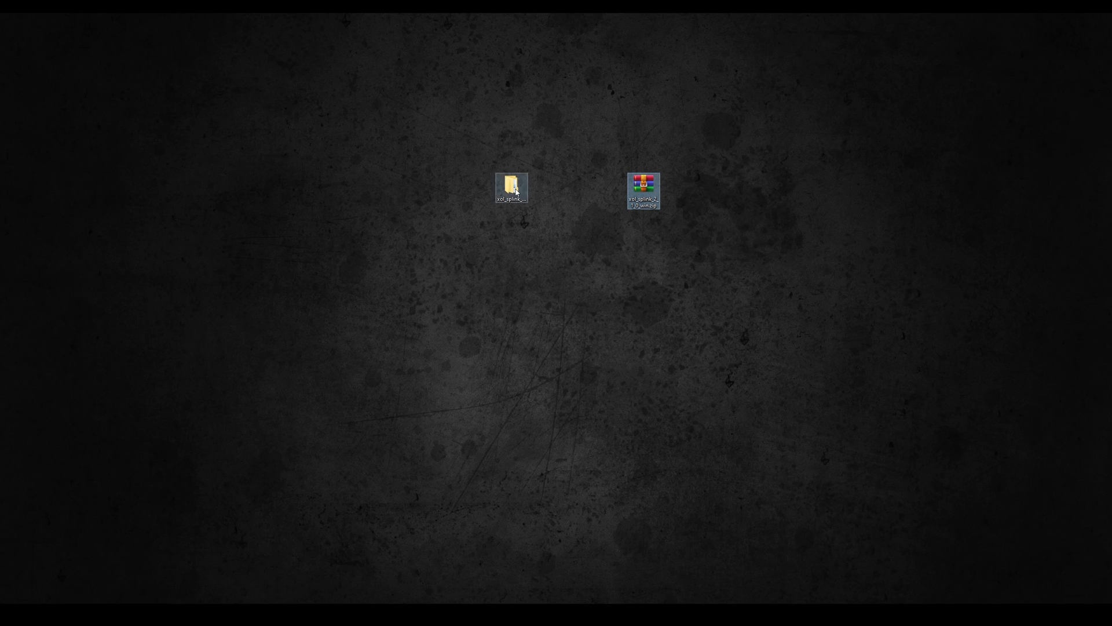
double_click(511, 187)
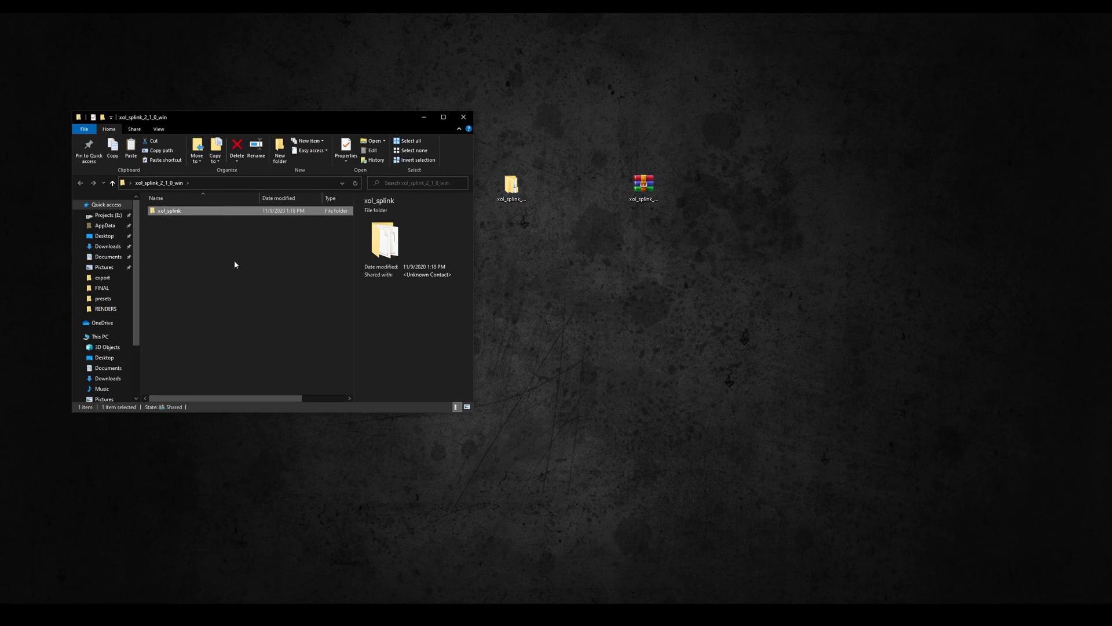
right_click(168, 211)
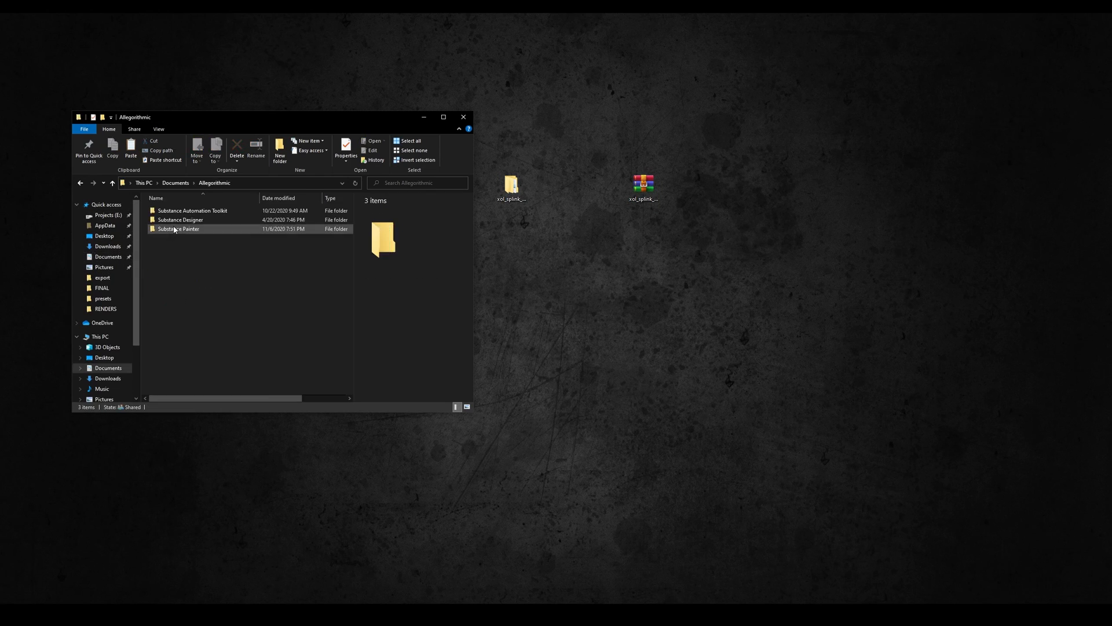
double_click(179, 228)
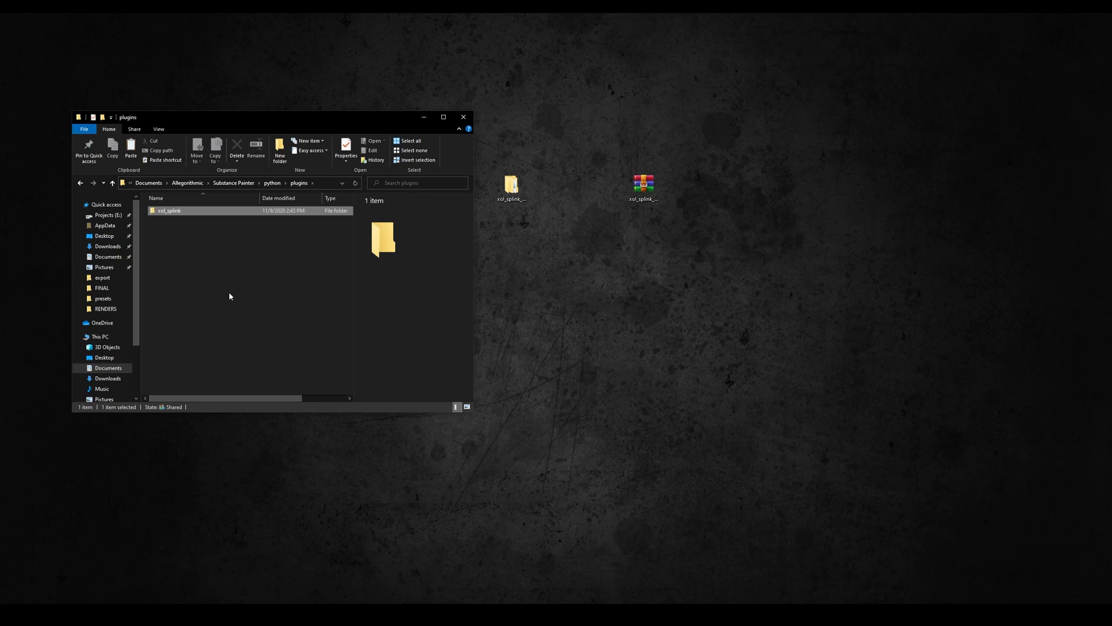
click(229, 295)
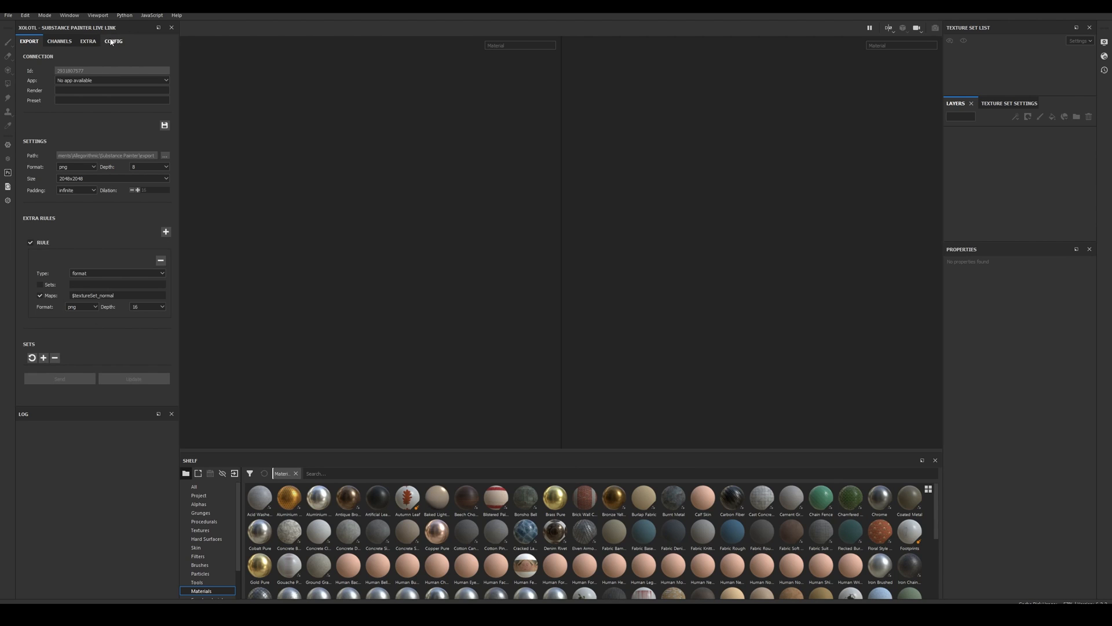
Verify the live link license key in the Xolotl CONFIG settings.
click(112, 42)
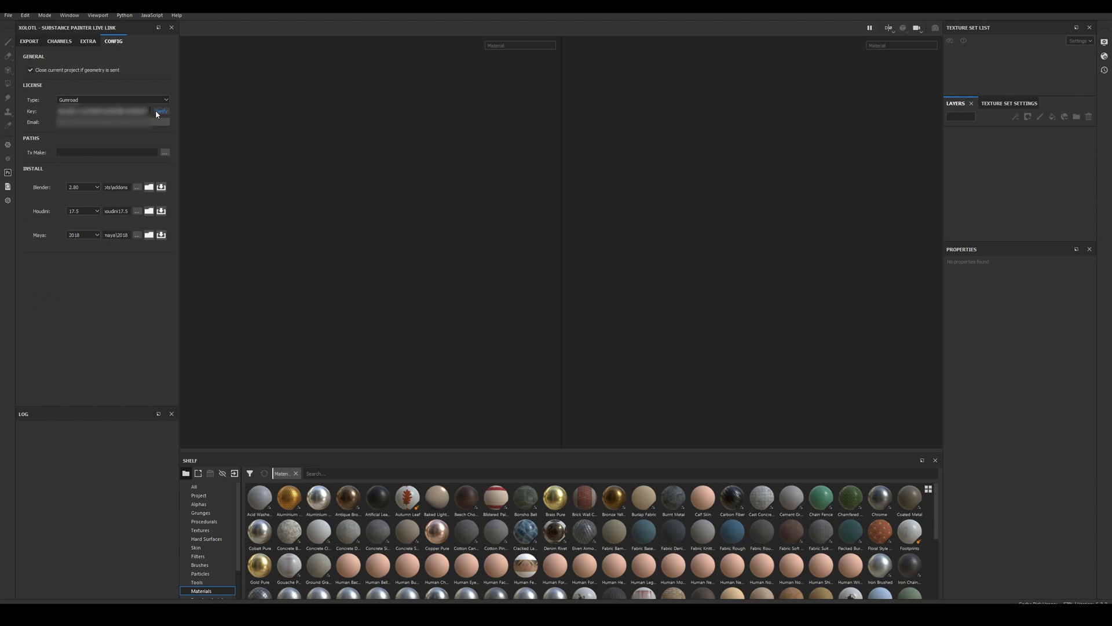
click(161, 111)
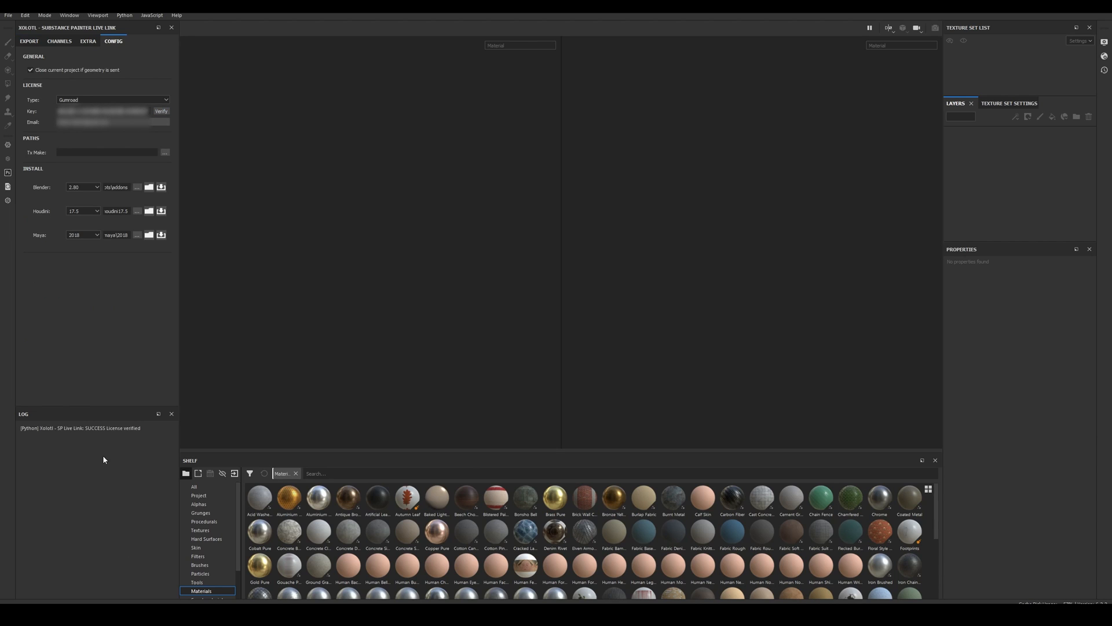
mouse_move(71, 457)
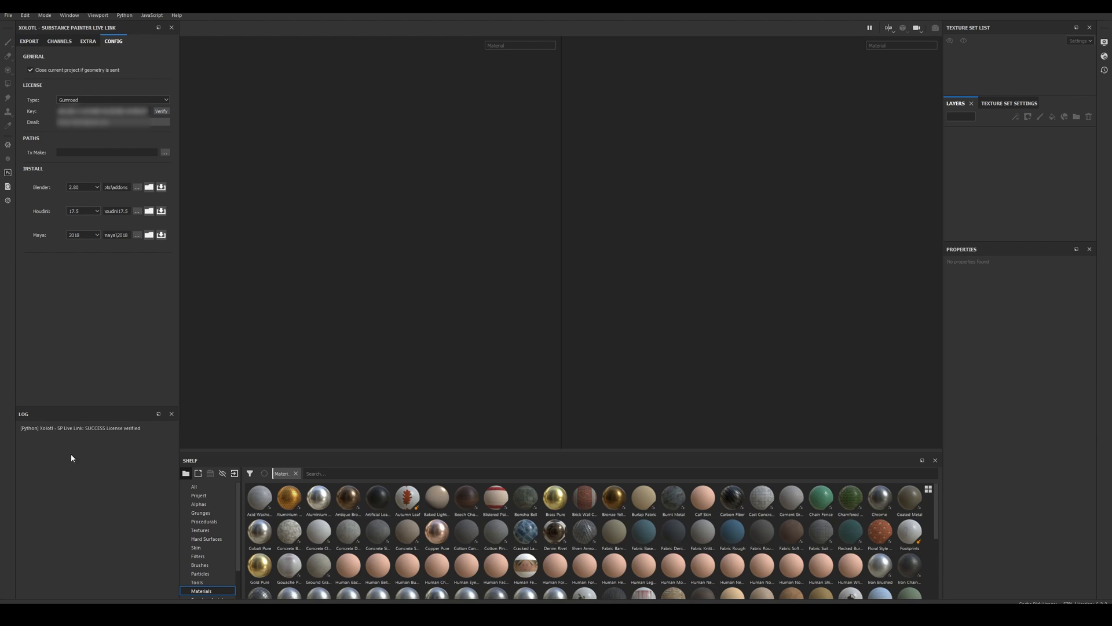
mouse_move(133, 345)
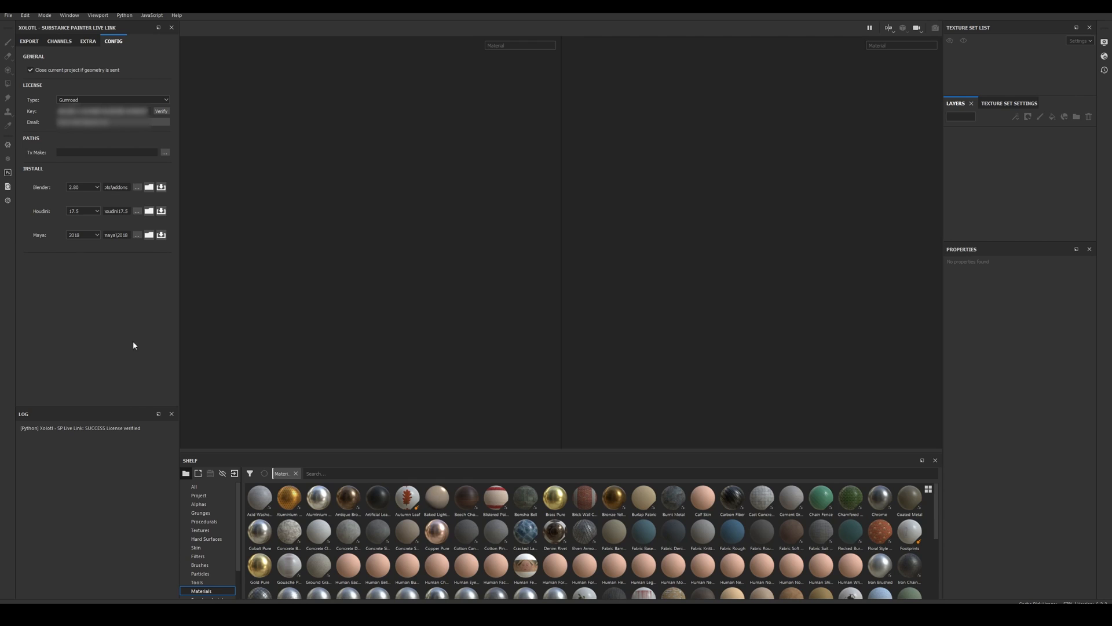
Install the live link plugin for Maya 2020 from the version dropdown.
click(83, 236)
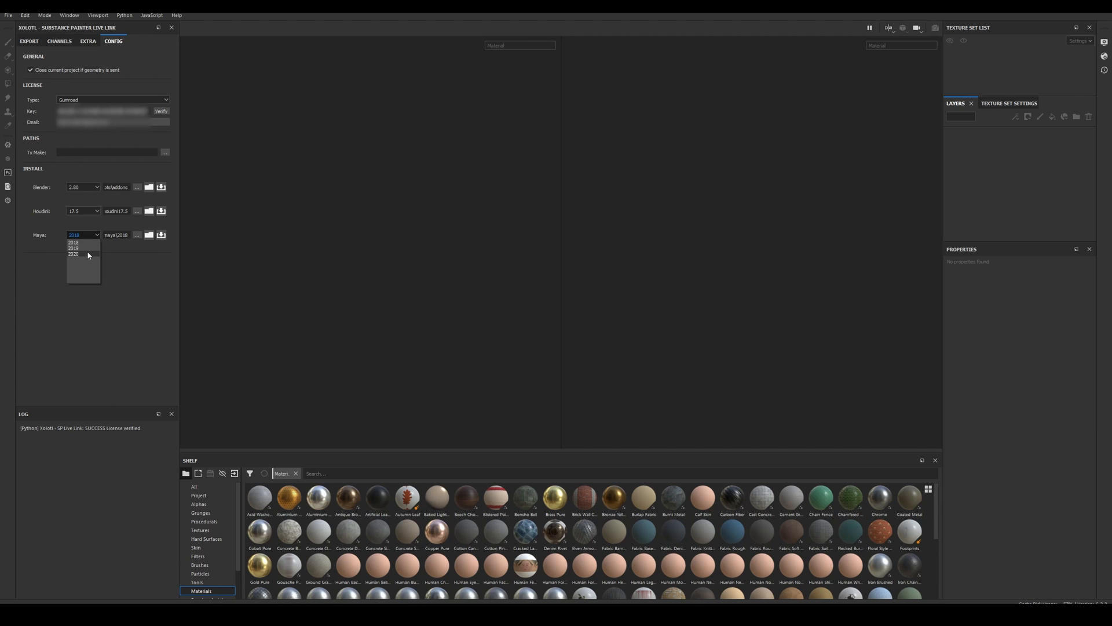
click(74, 254)
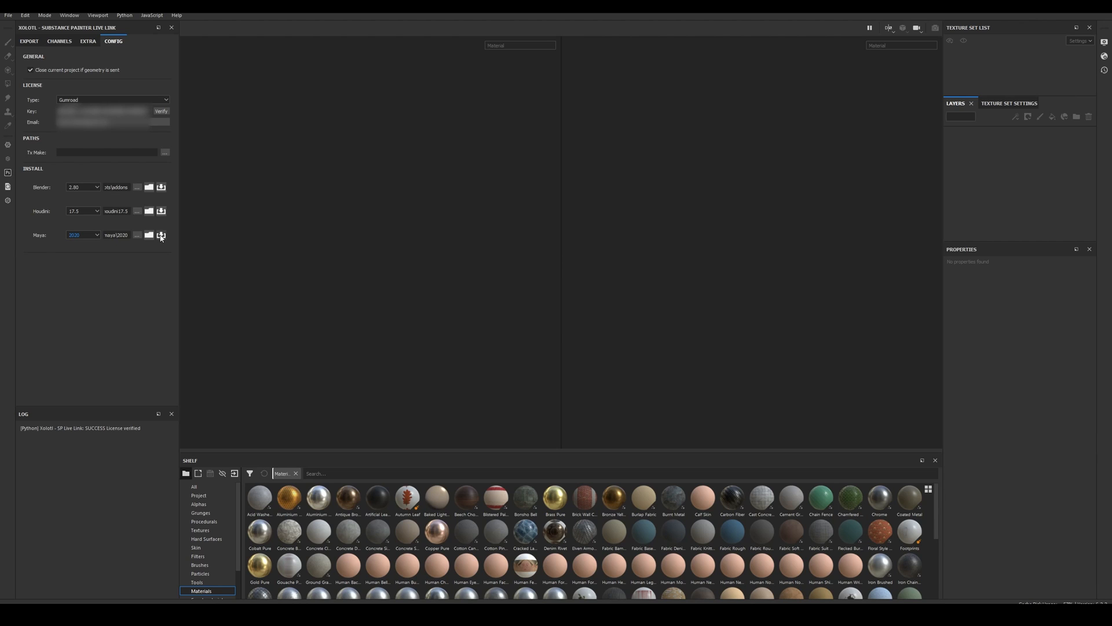
click(161, 235)
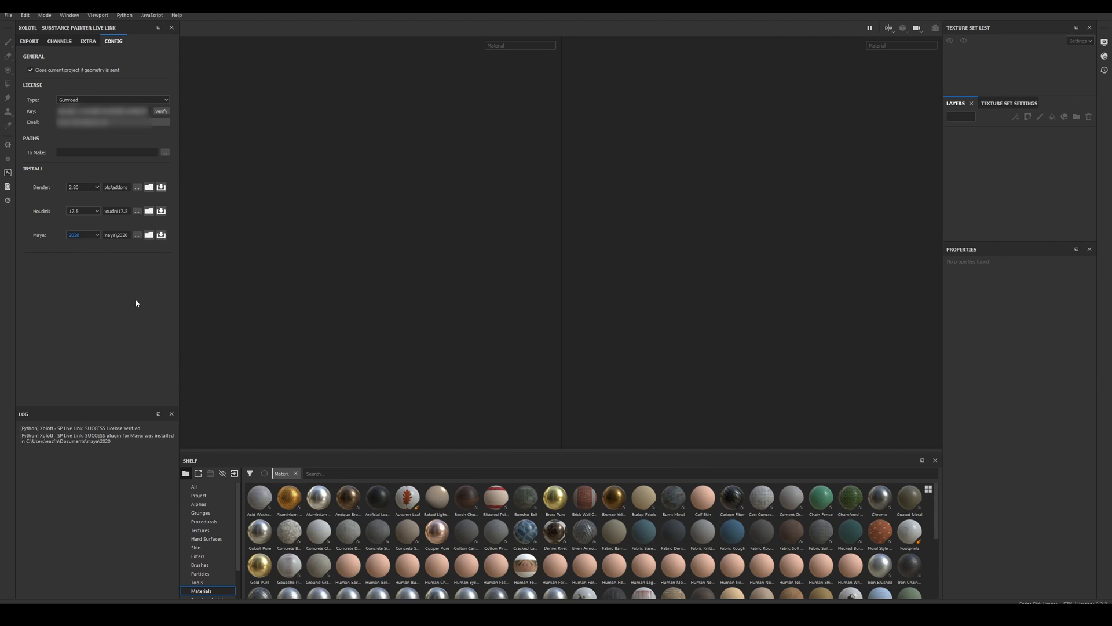
mouse_move(150, 241)
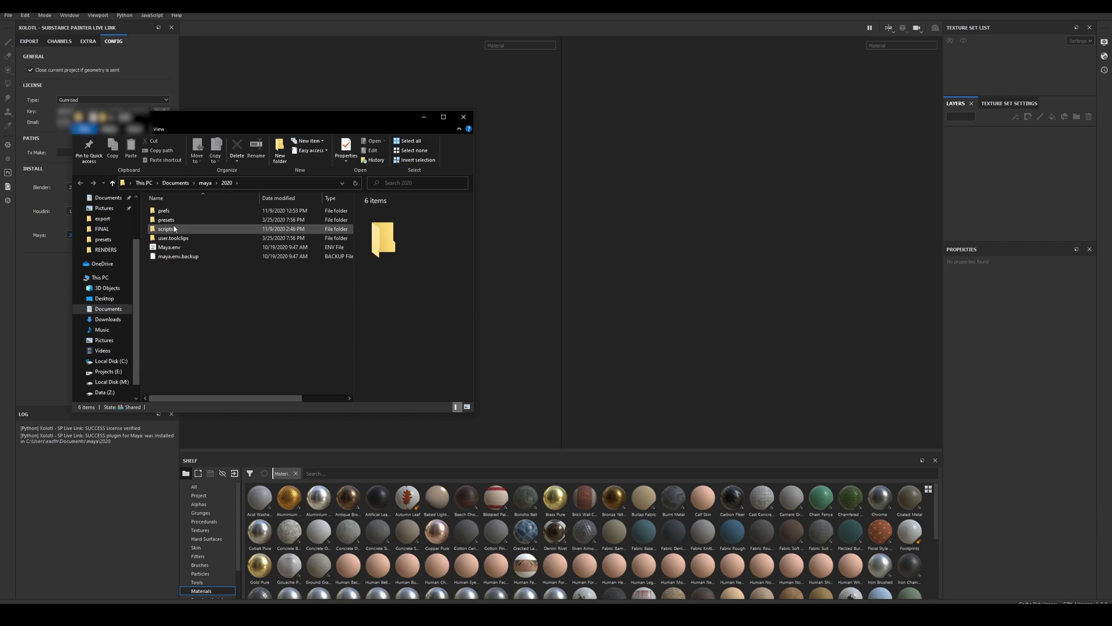
Browse Documents\maya\2020\prefs\shelves to confirm shelf_XolSPLink.mel is installed.
double_click(171, 228)
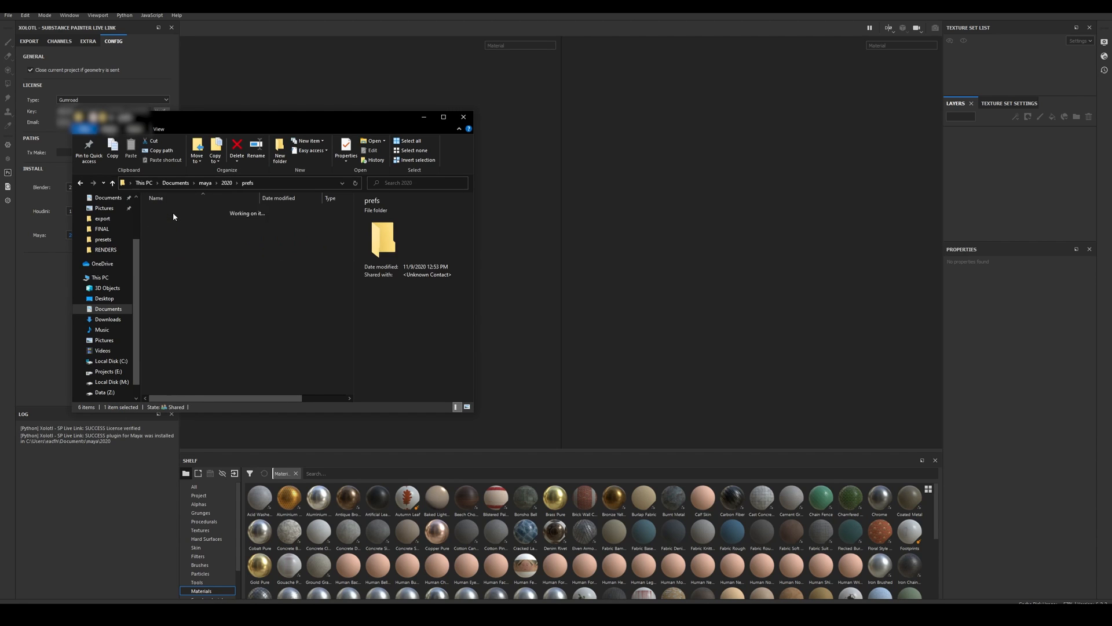
double_click(381, 240)
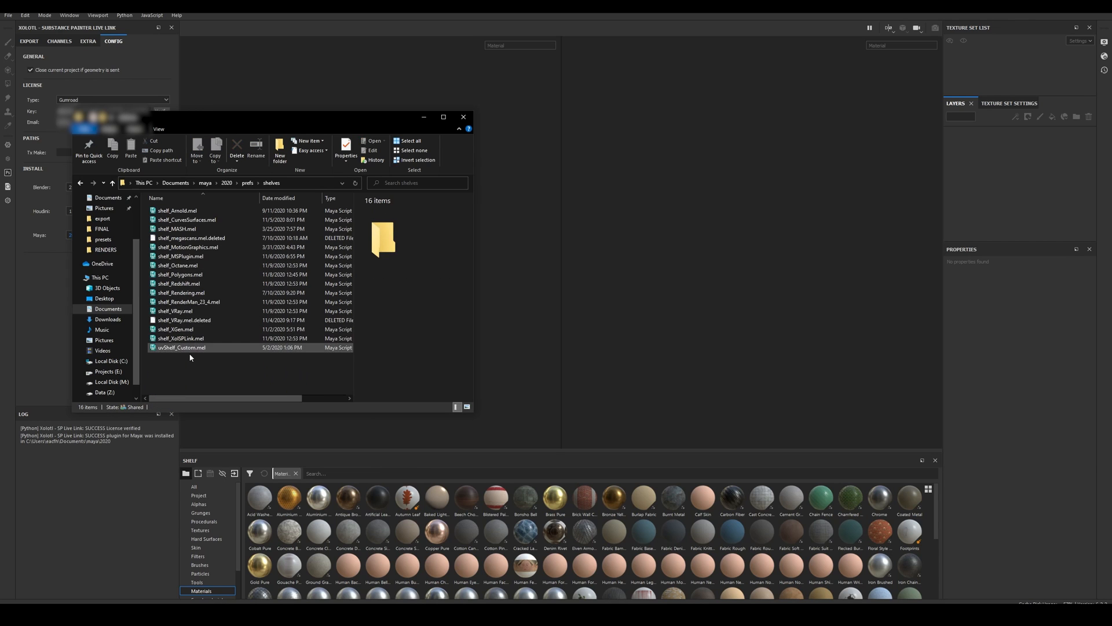
click(182, 338)
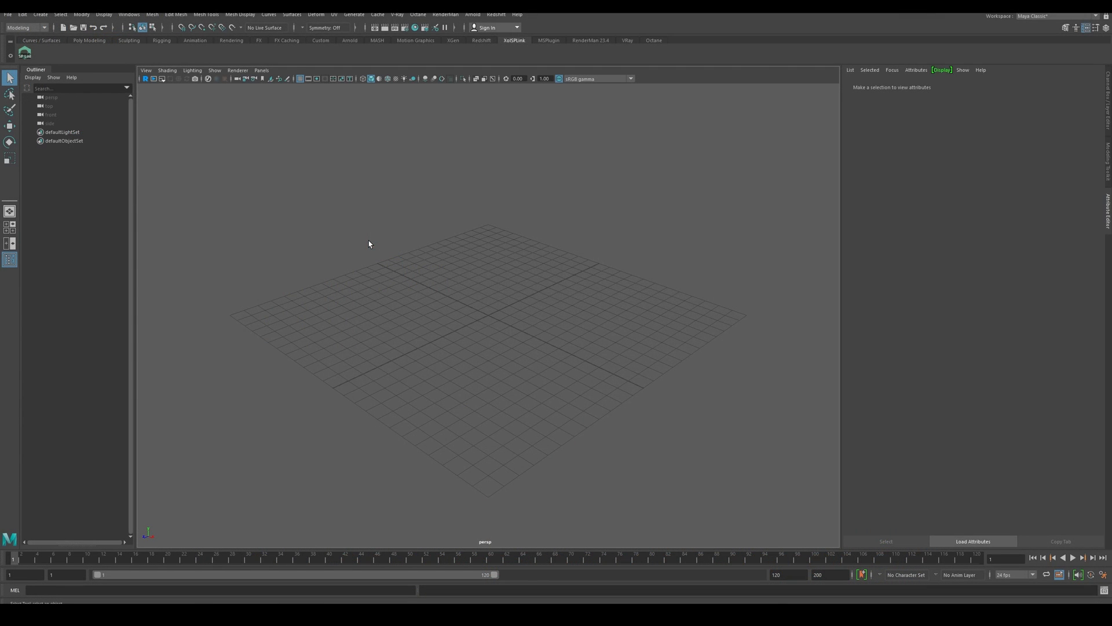
mouse_move(467, 88)
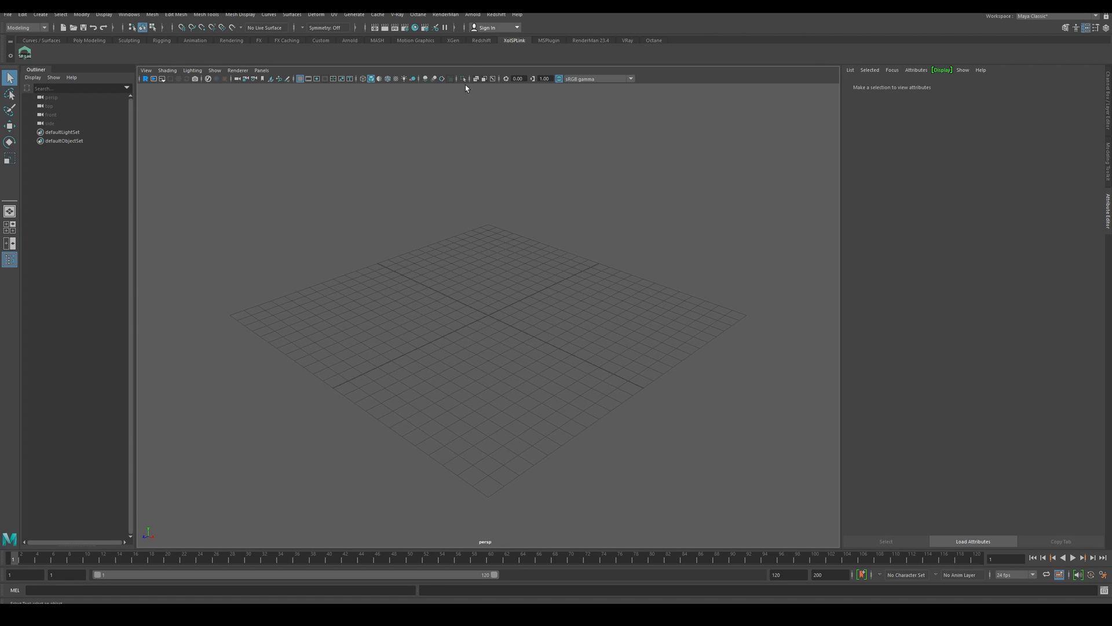
mouse_move(486, 61)
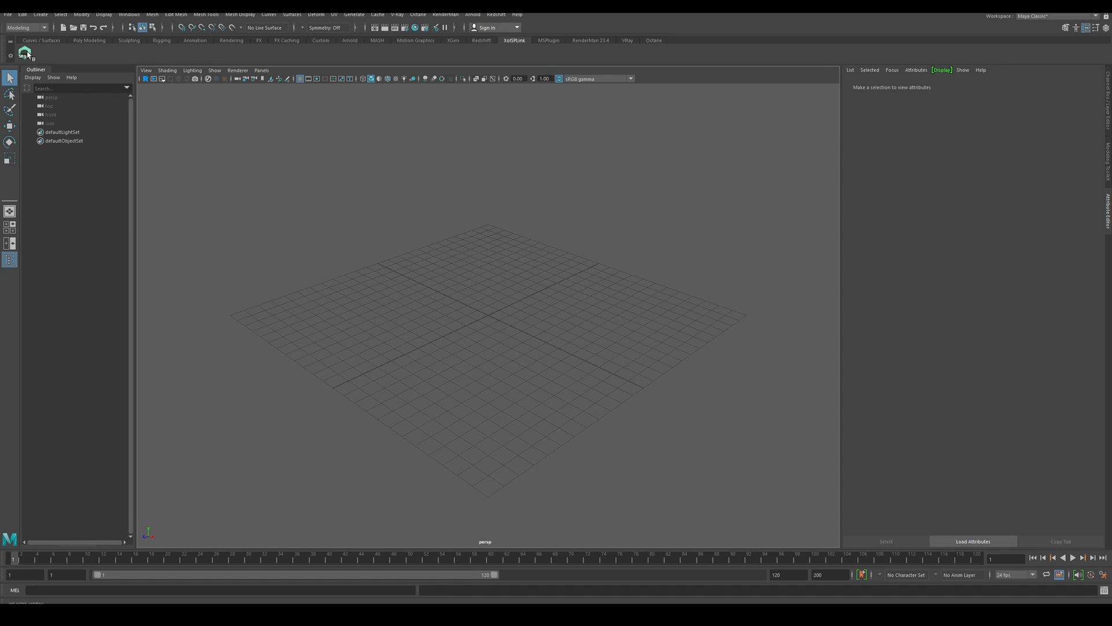
Launch the Xolotl live link tool from Maya's XolSPLink shelf.
click(26, 53)
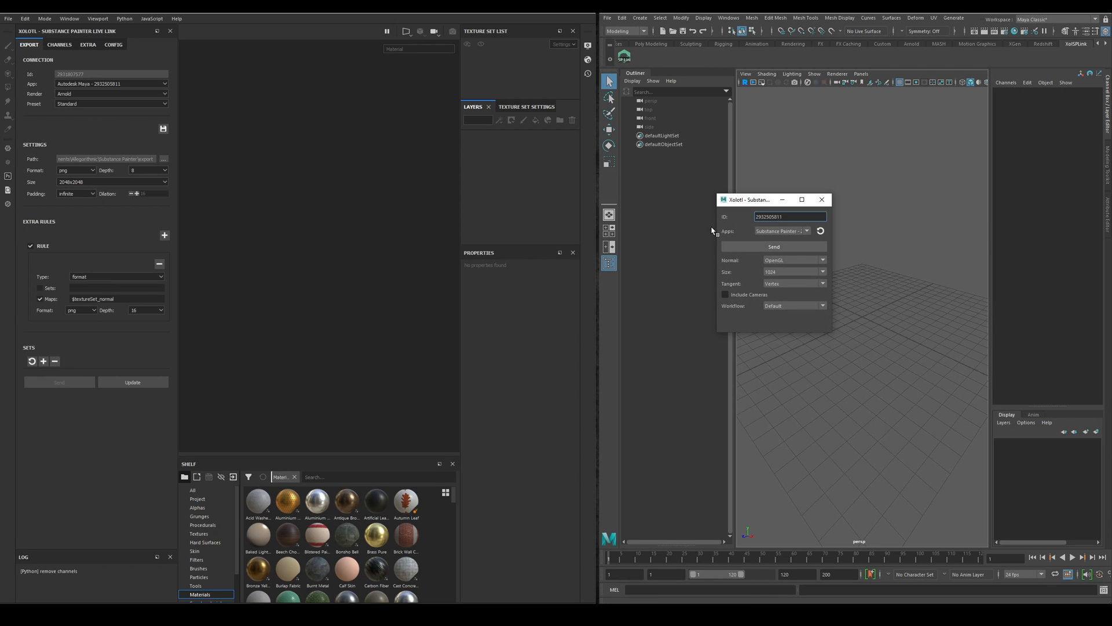
mouse_move(802, 211)
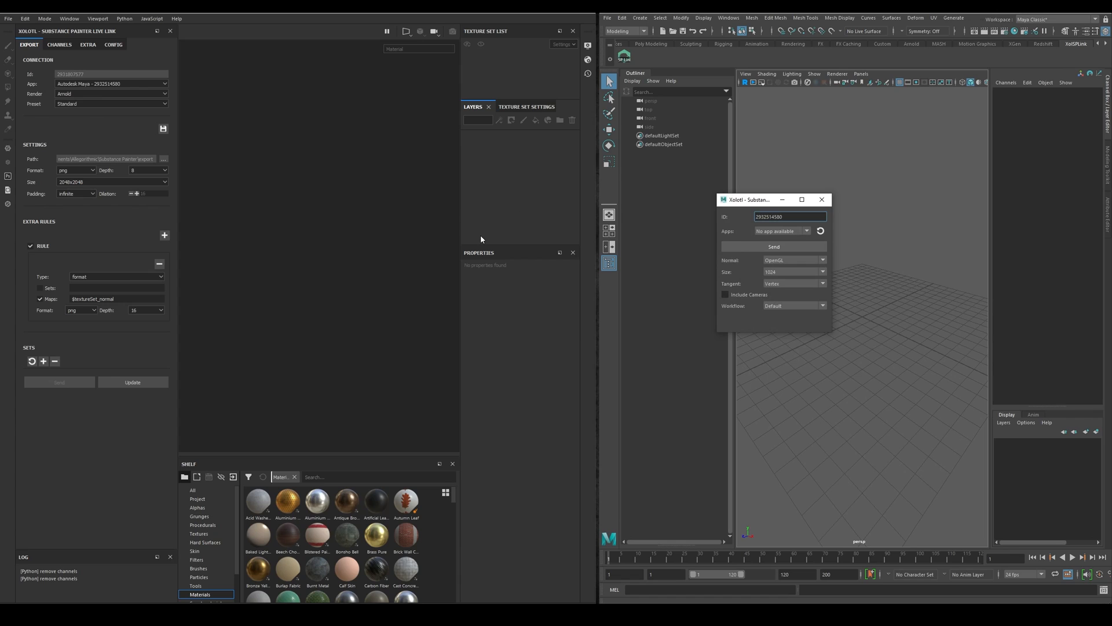
Connect Painter to Autodesk Maya and Maya to Substance Painter, keeping the Standard export preset.
click(780, 231)
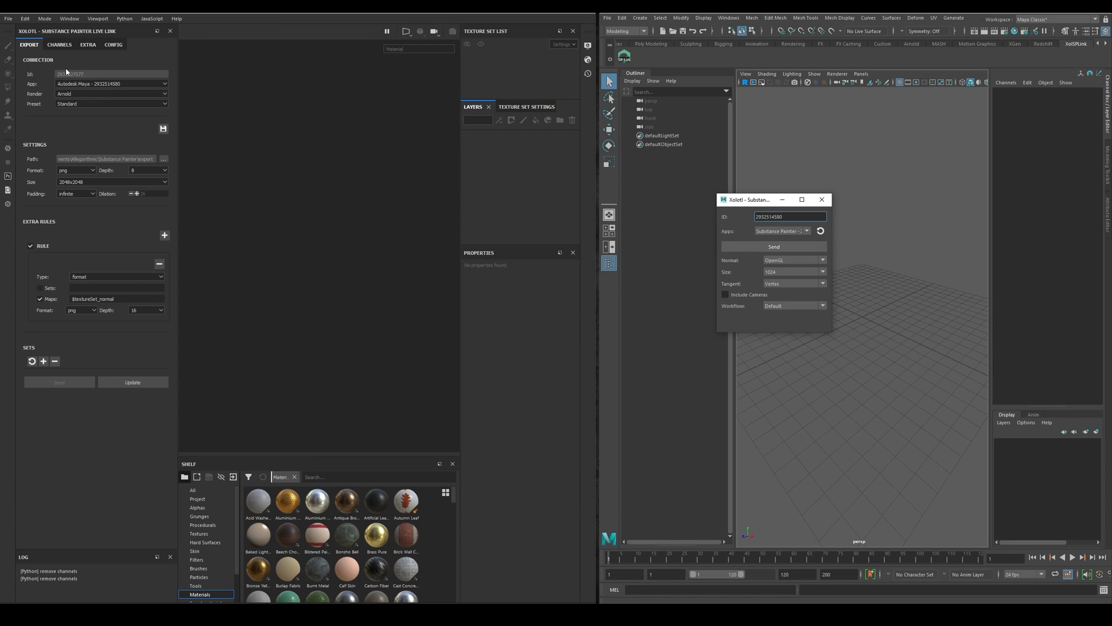
click(110, 84)
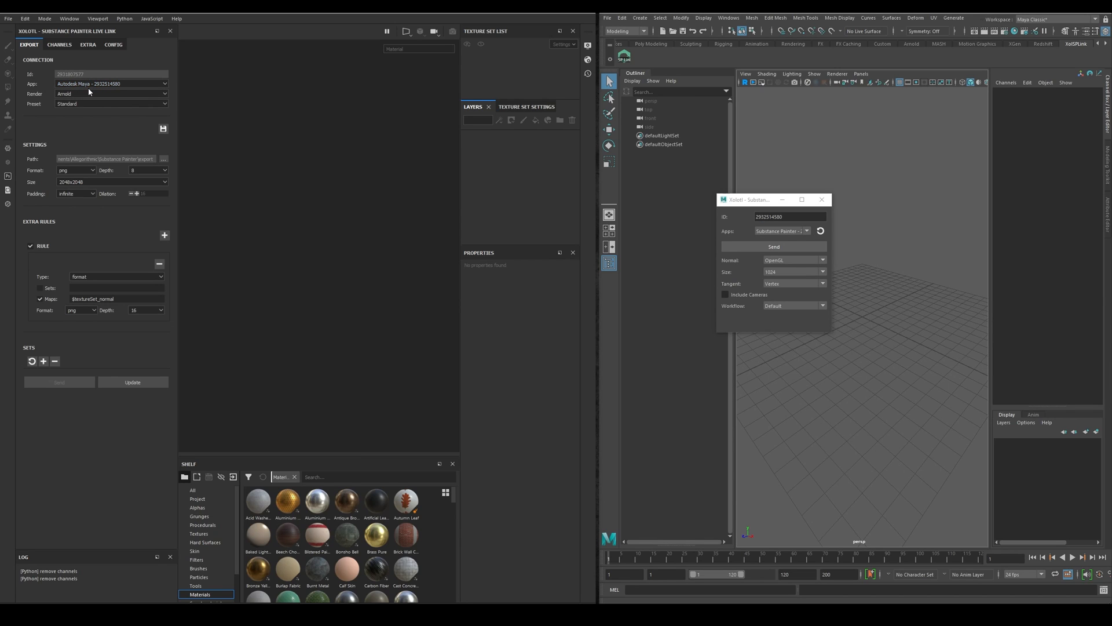
click(110, 93)
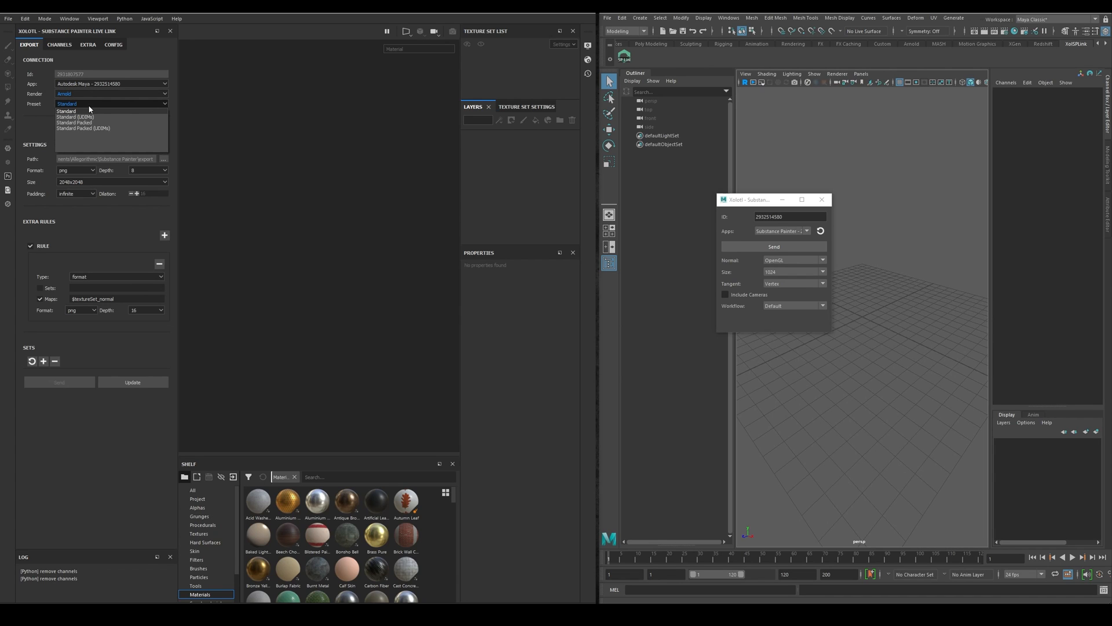
click(65, 111)
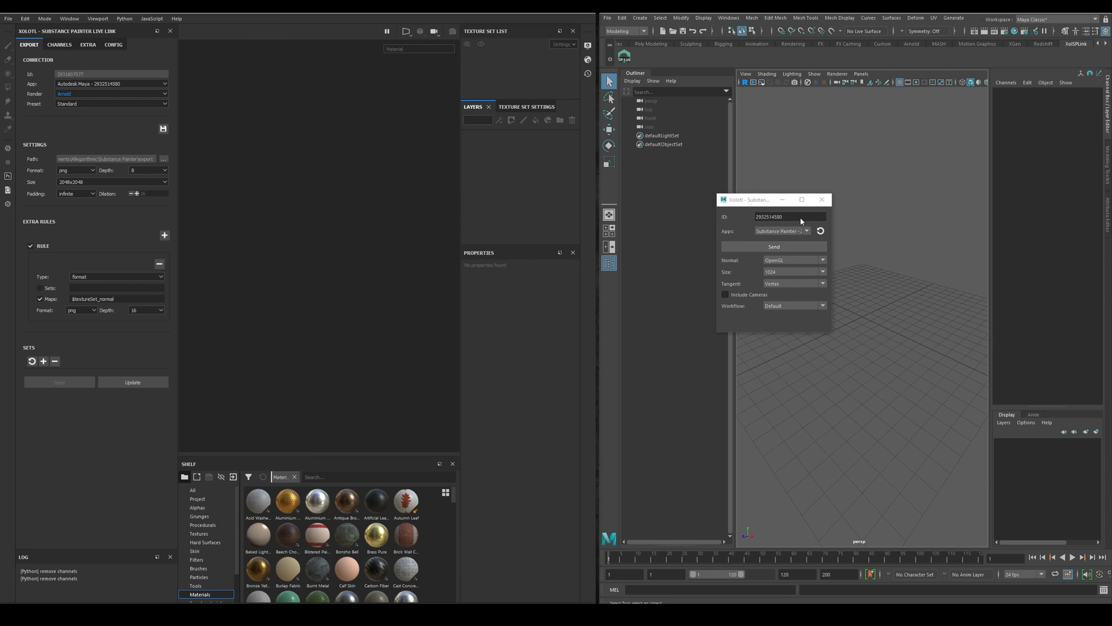
click(807, 231)
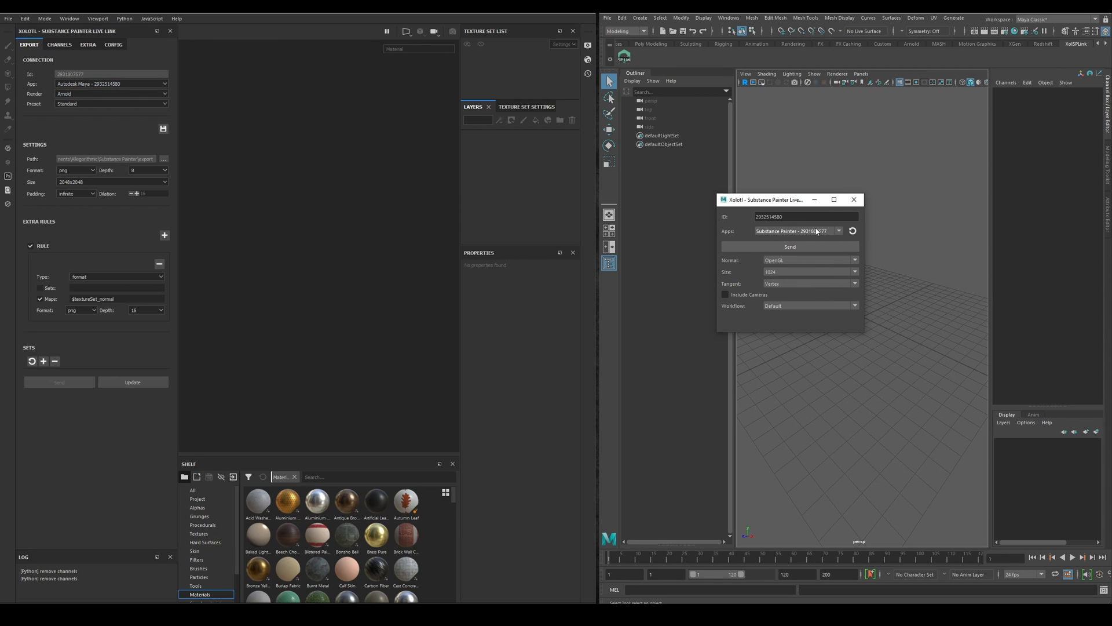
click(110, 84)
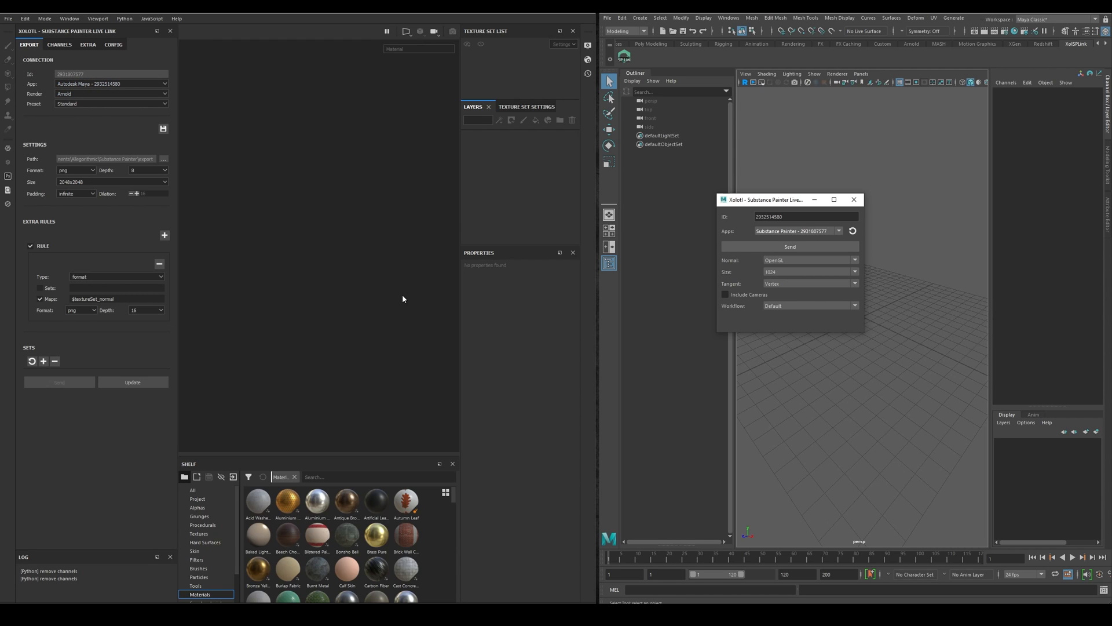
click(110, 94)
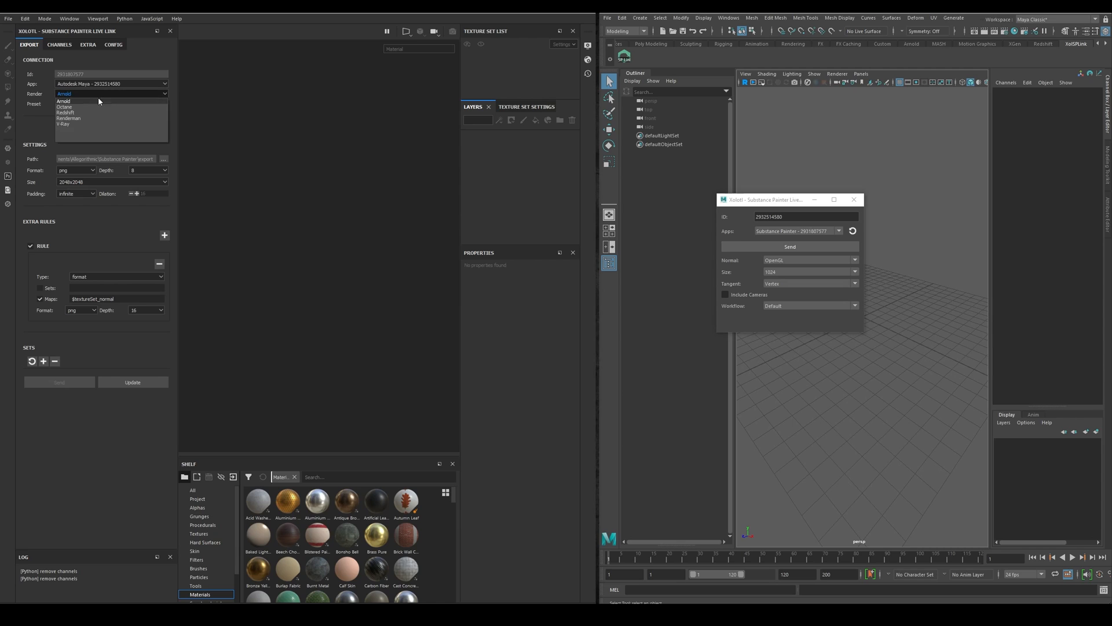
Choose Octane as the renderer and show the live link export settings.
click(60, 44)
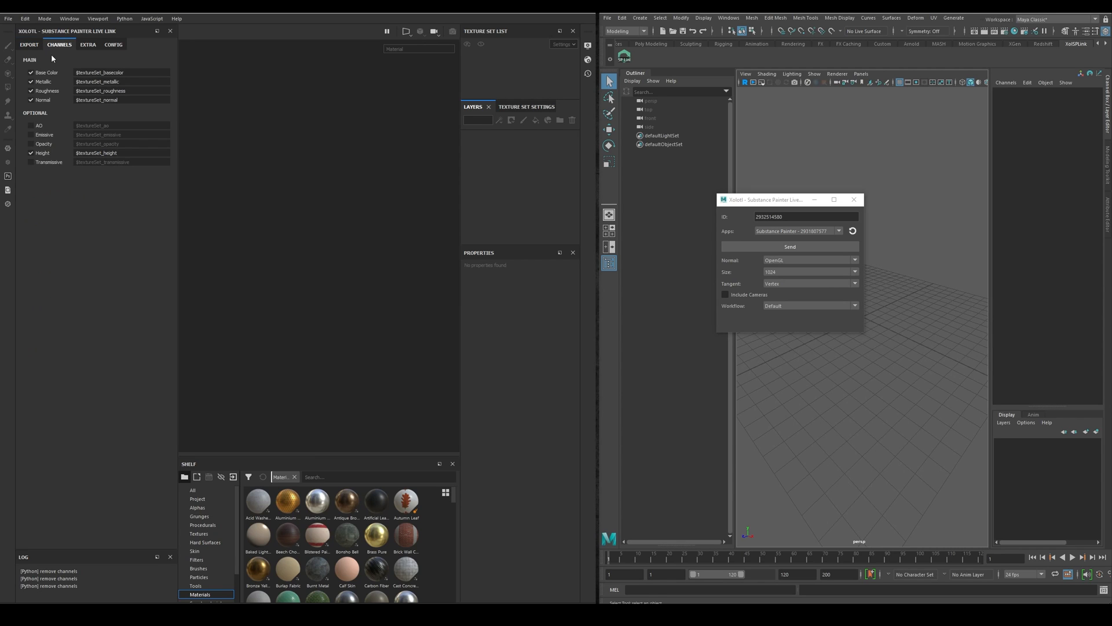
click(30, 81)
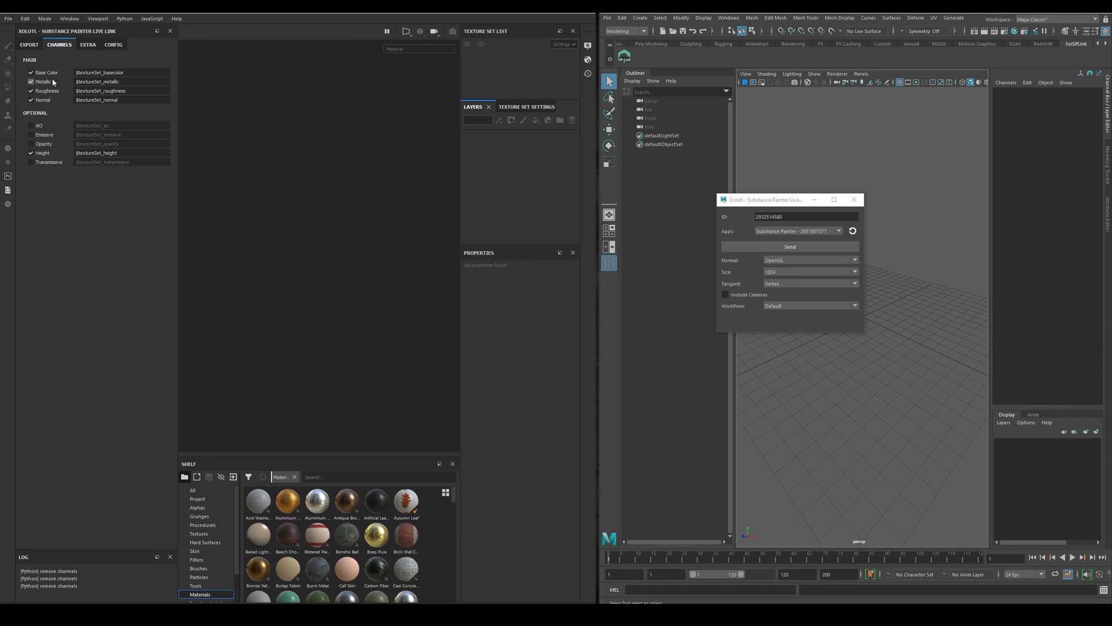
click(31, 82)
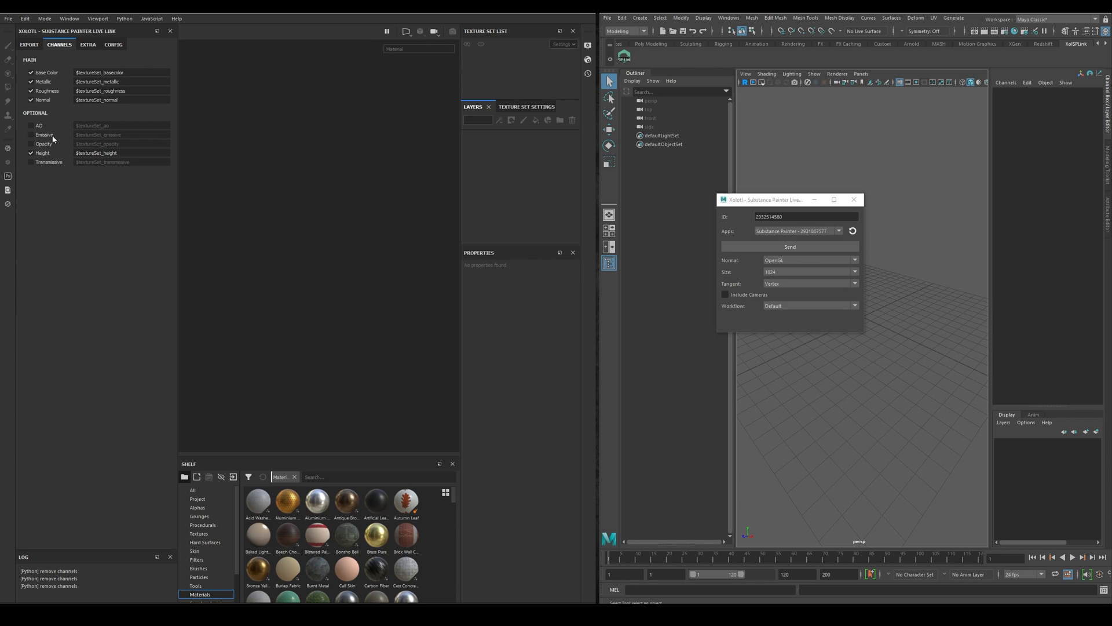
mouse_move(63, 194)
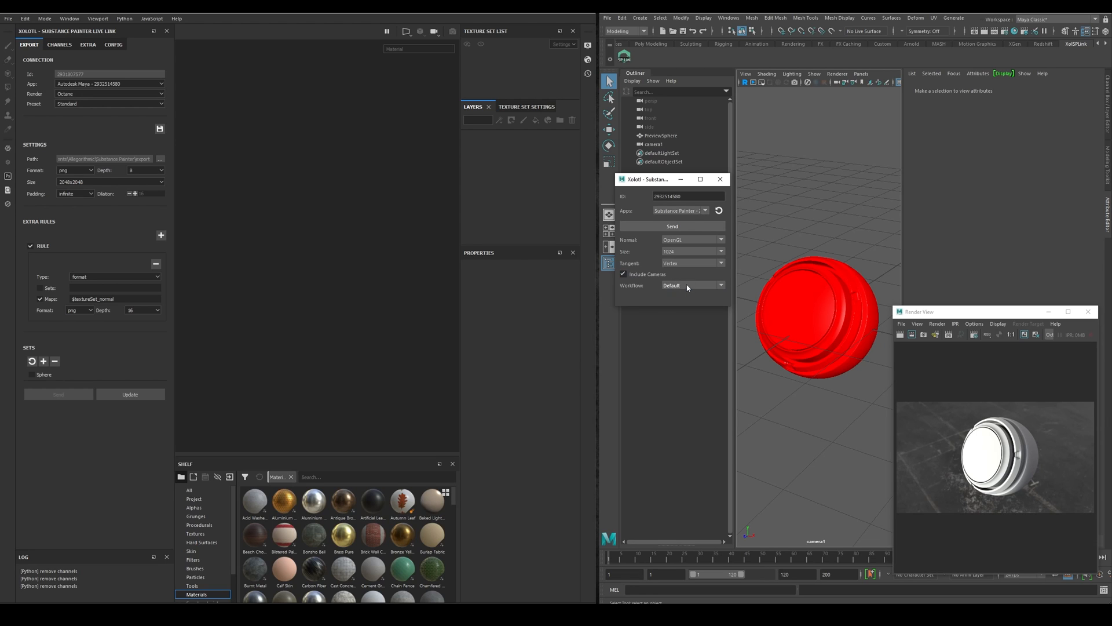
Send camera1 and PreviewSphere to Painter and view the sphere through camera1.
click(653, 144)
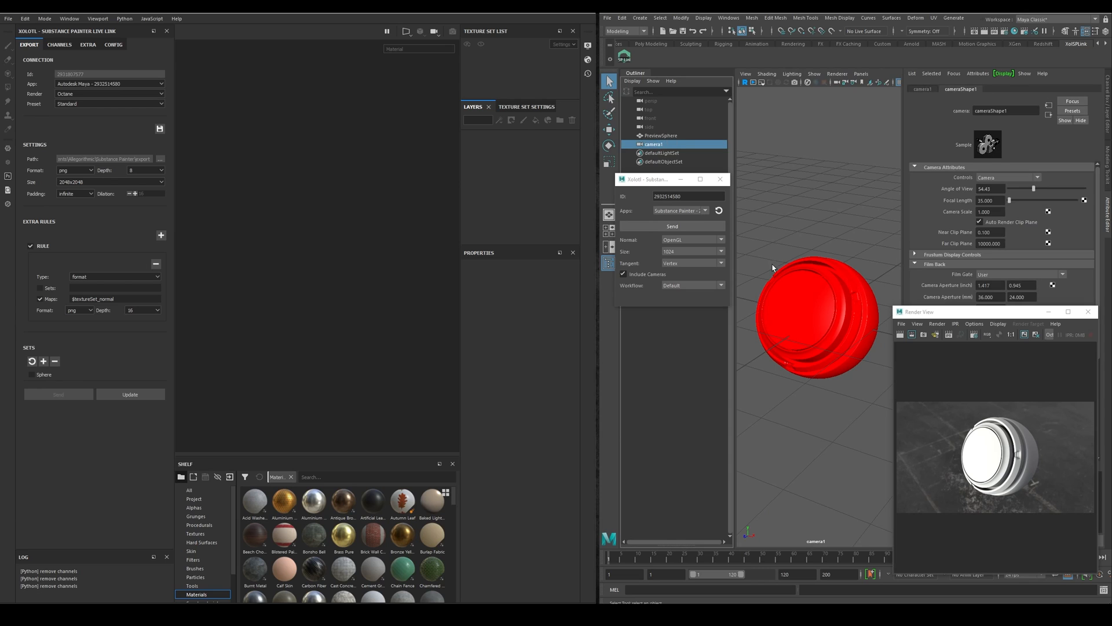
click(660, 136)
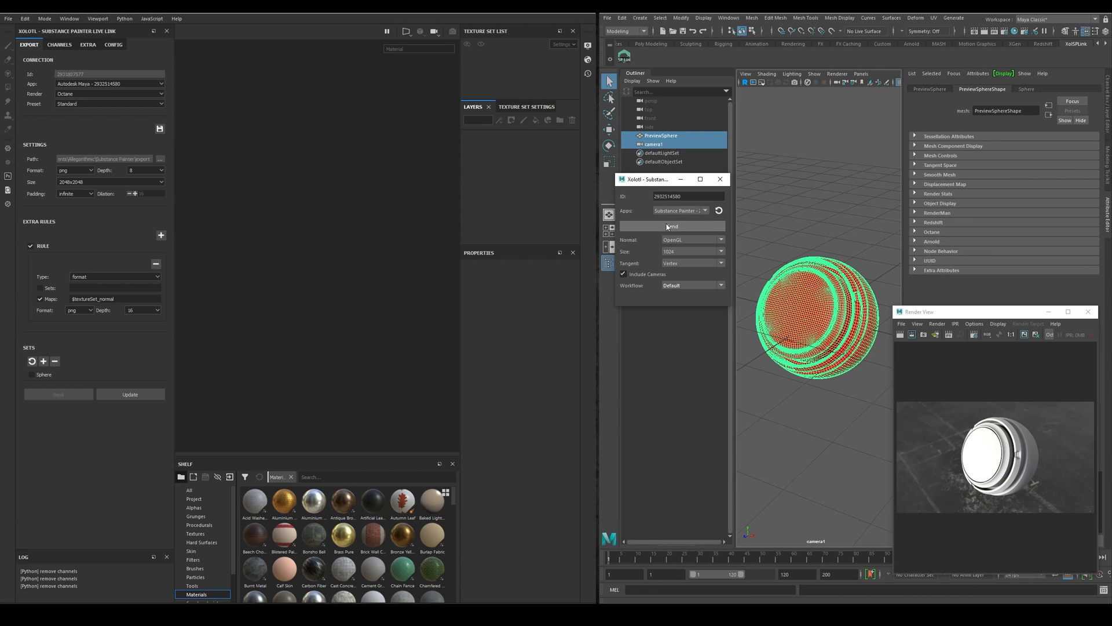
click(671, 226)
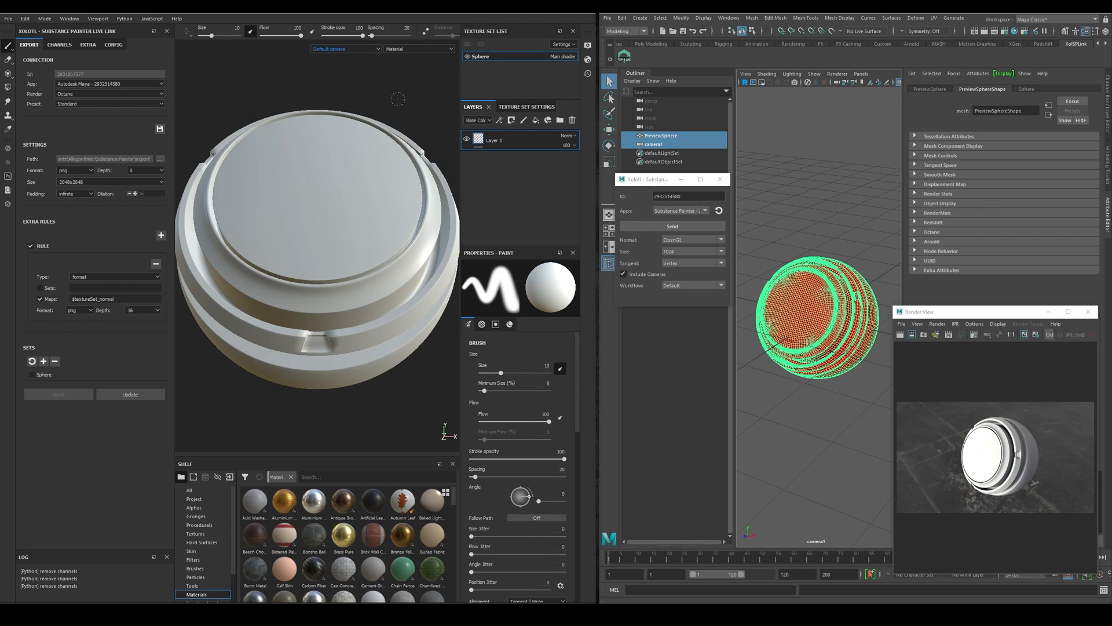
click(346, 49)
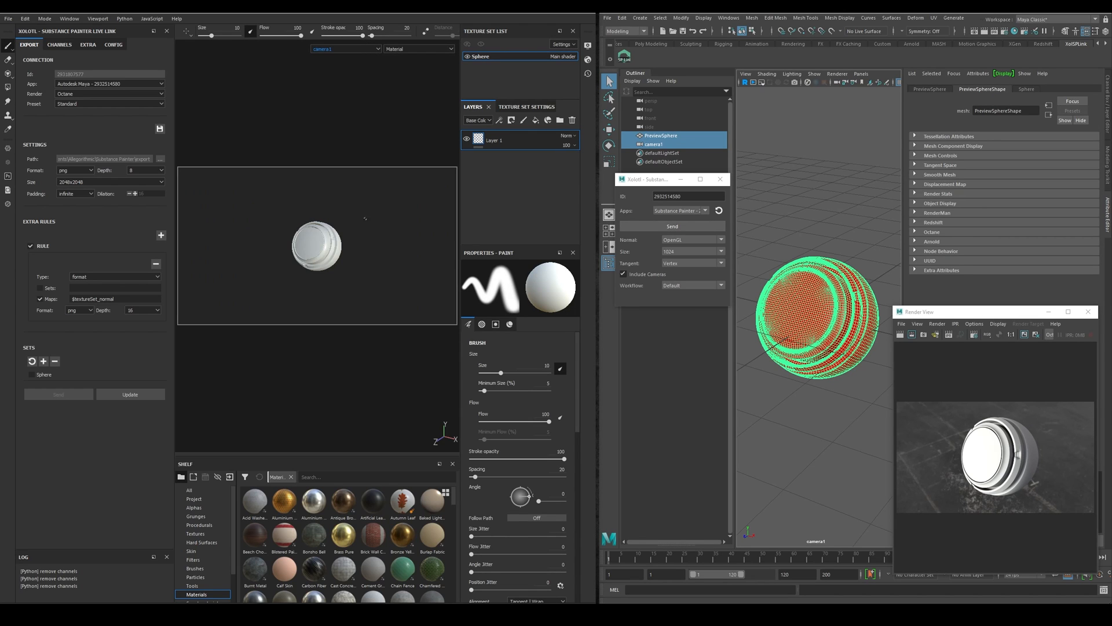
mouse_move(74, 215)
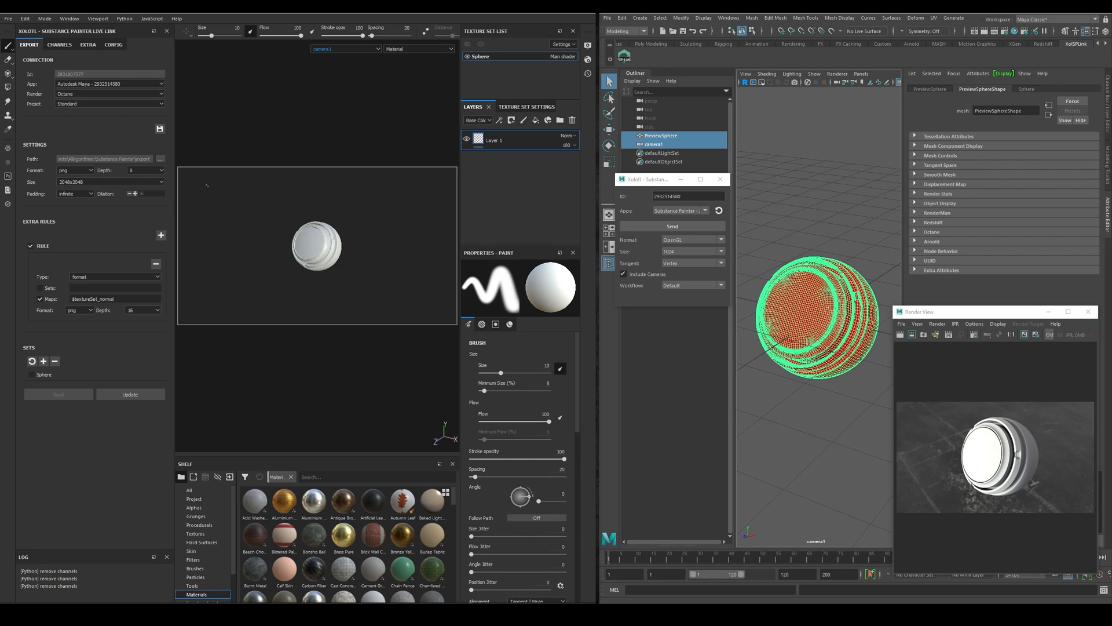
click(112, 44)
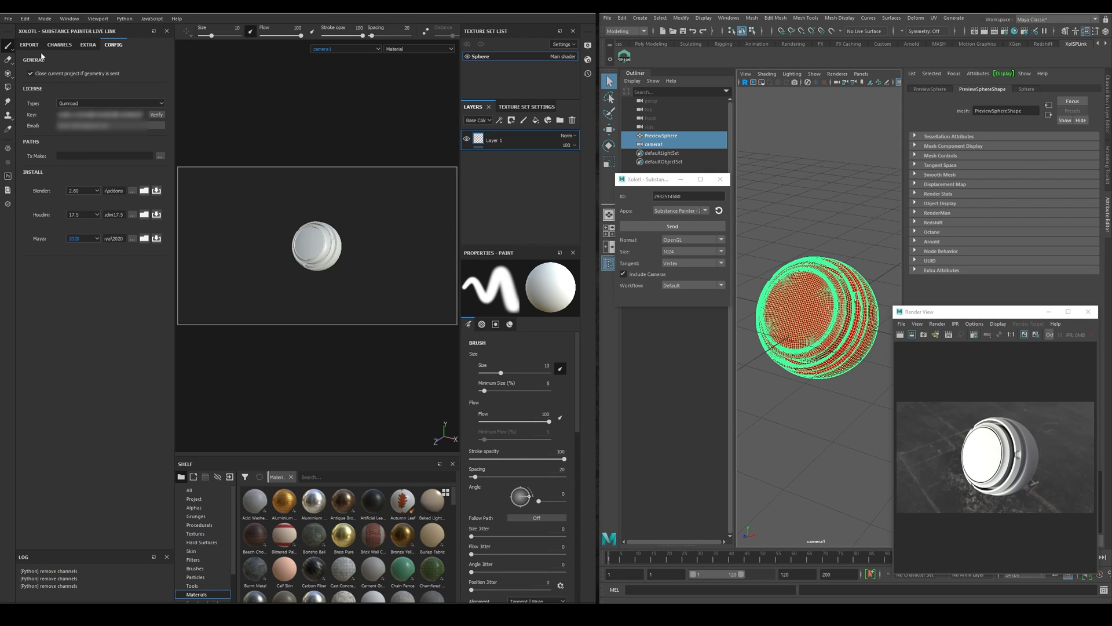
click(29, 44)
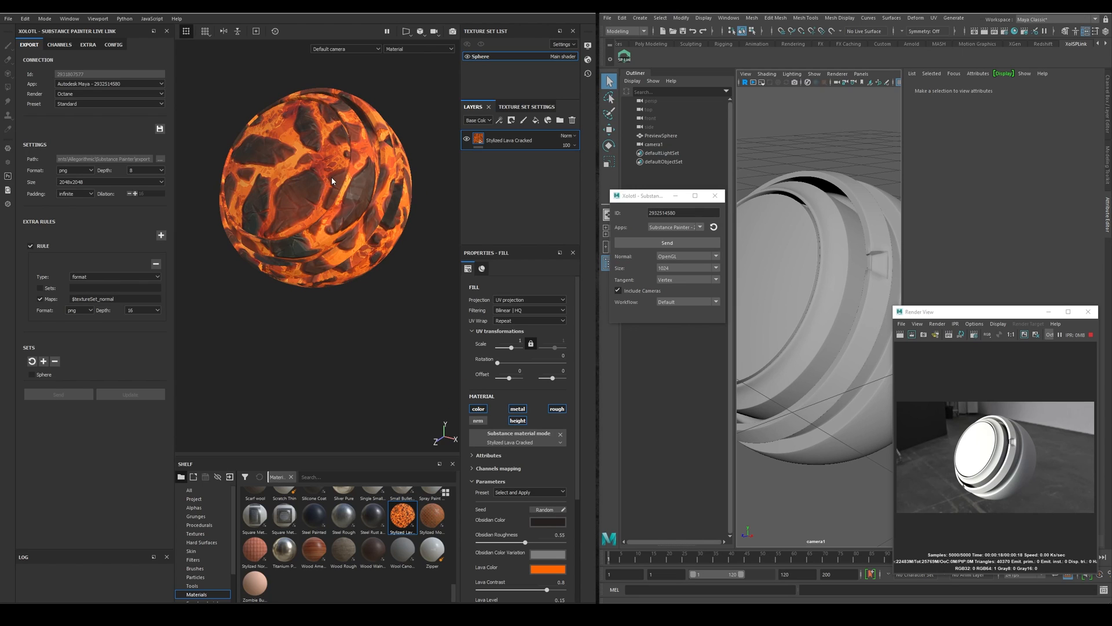
Add an Emissive channel to the sphere's texture set in Texture Set Settings.
click(526, 106)
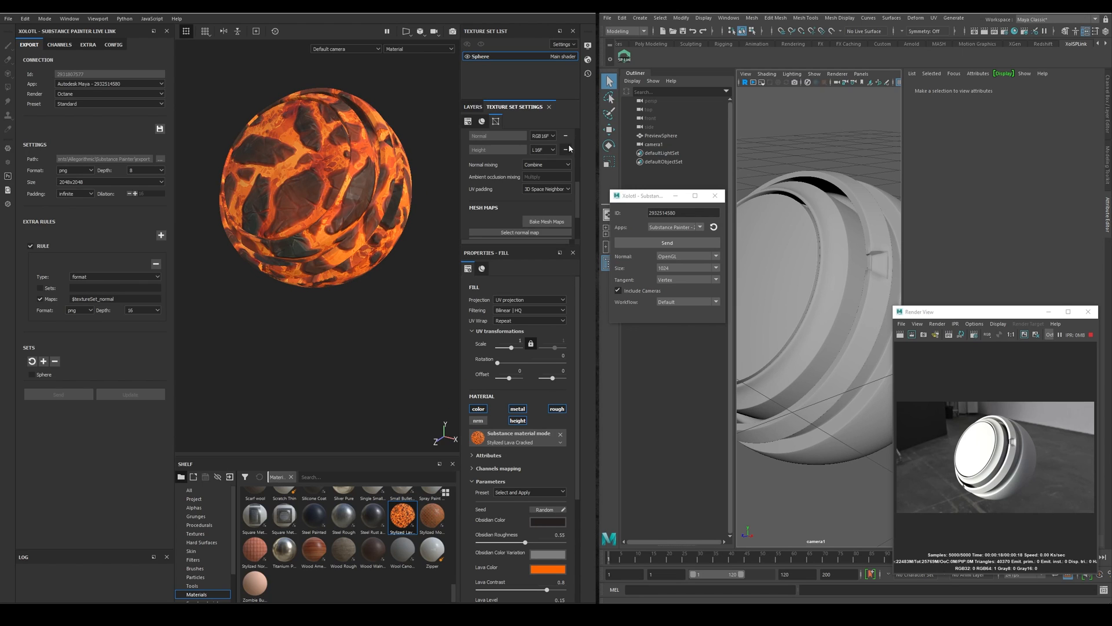
click(564, 160)
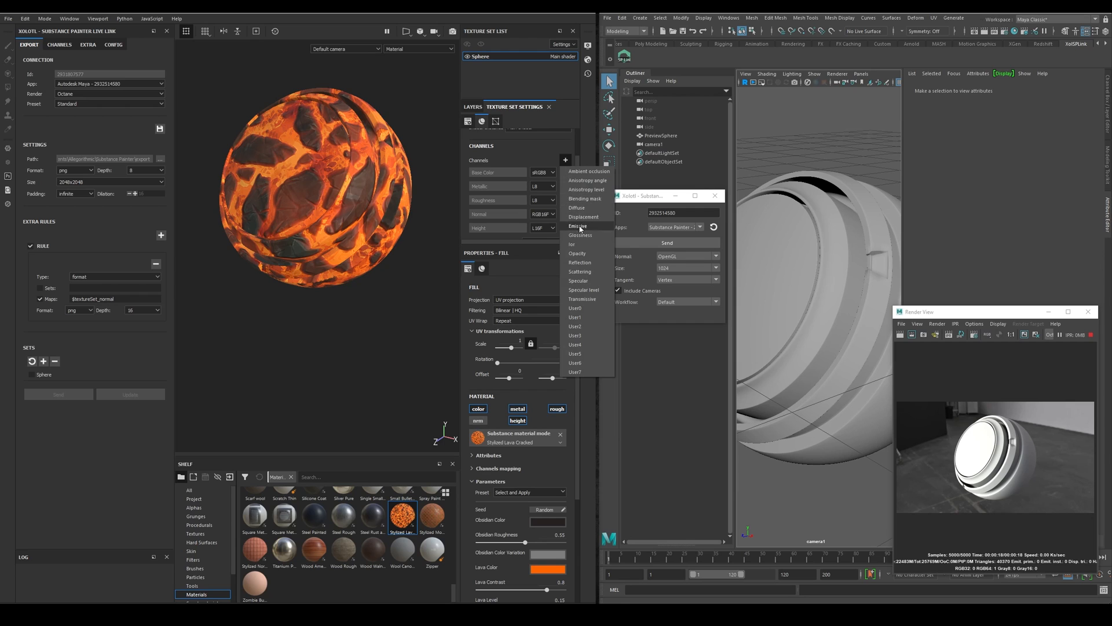
click(59, 44)
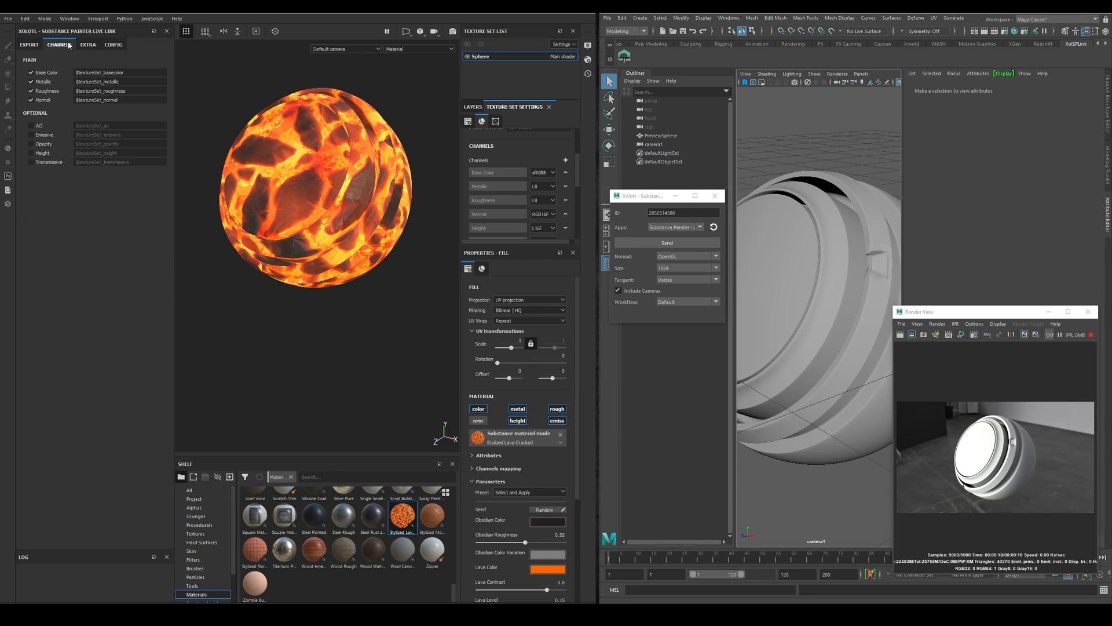
click(29, 45)
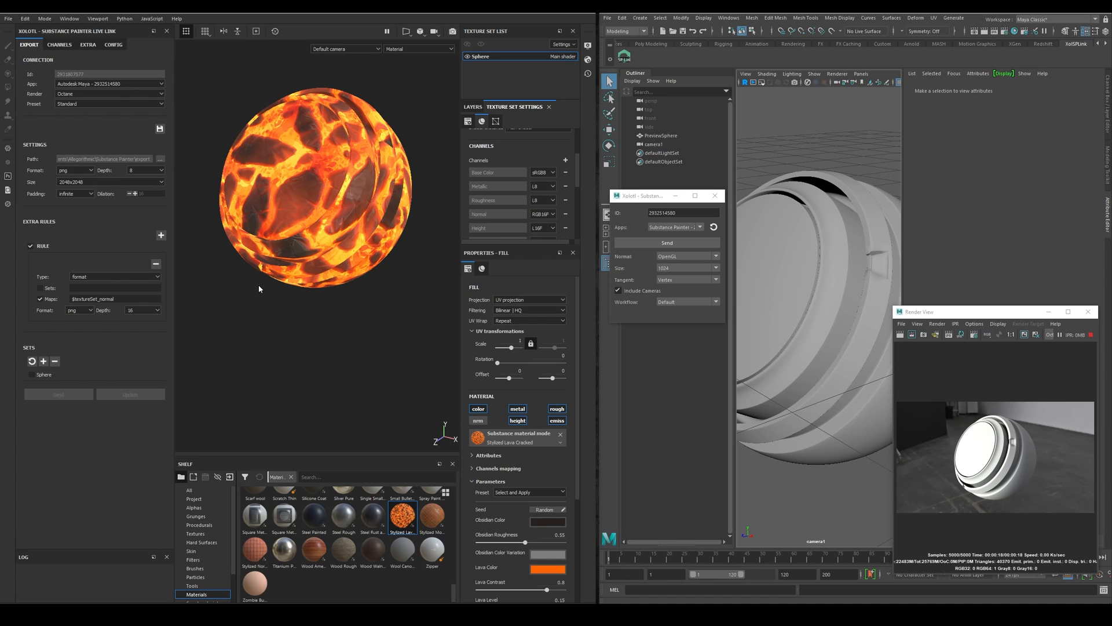
mouse_move(255, 265)
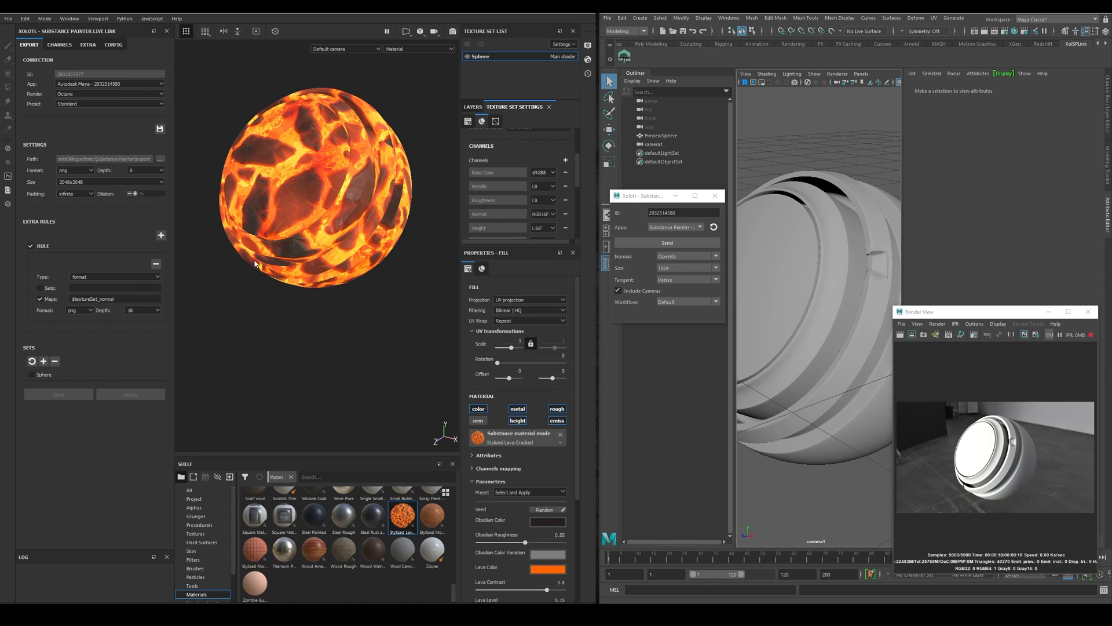
click(109, 92)
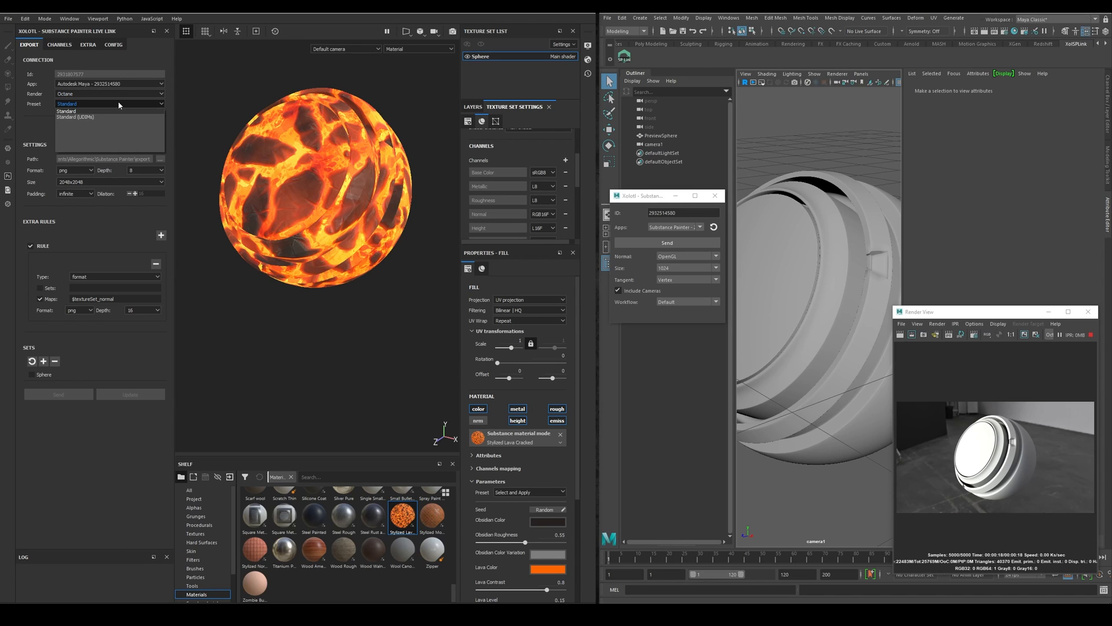
click(64, 111)
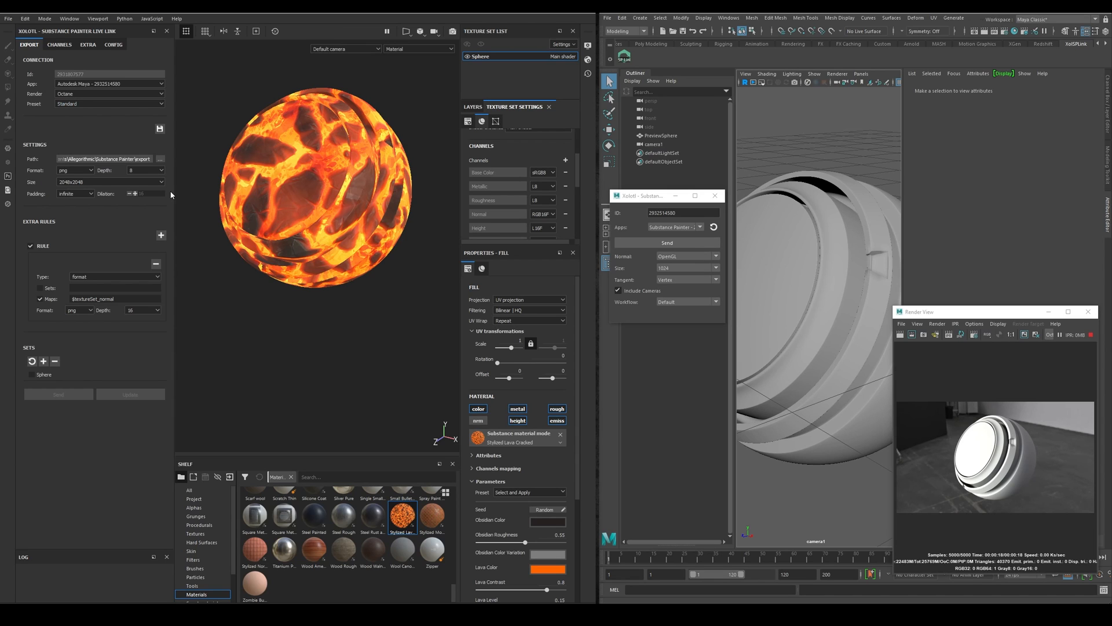
click(75, 170)
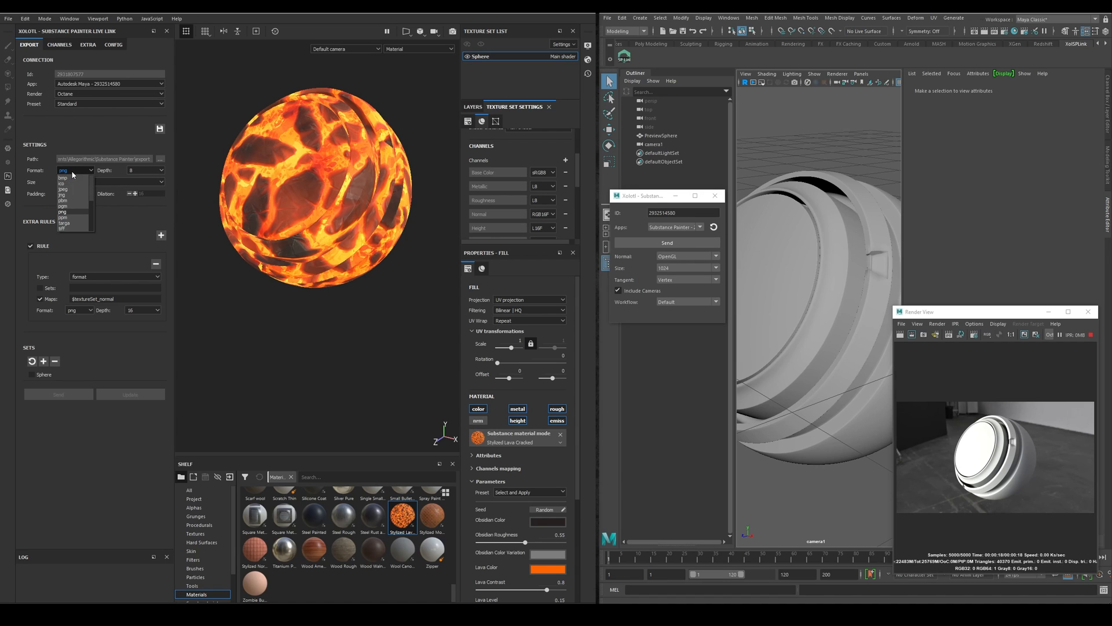
click(149, 169)
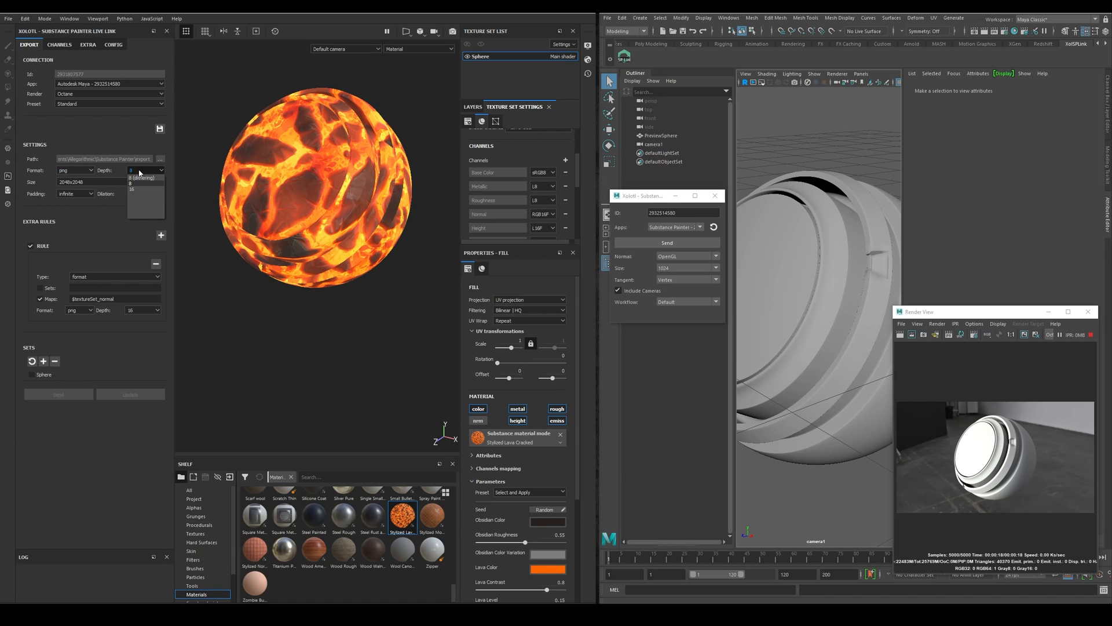
click(130, 184)
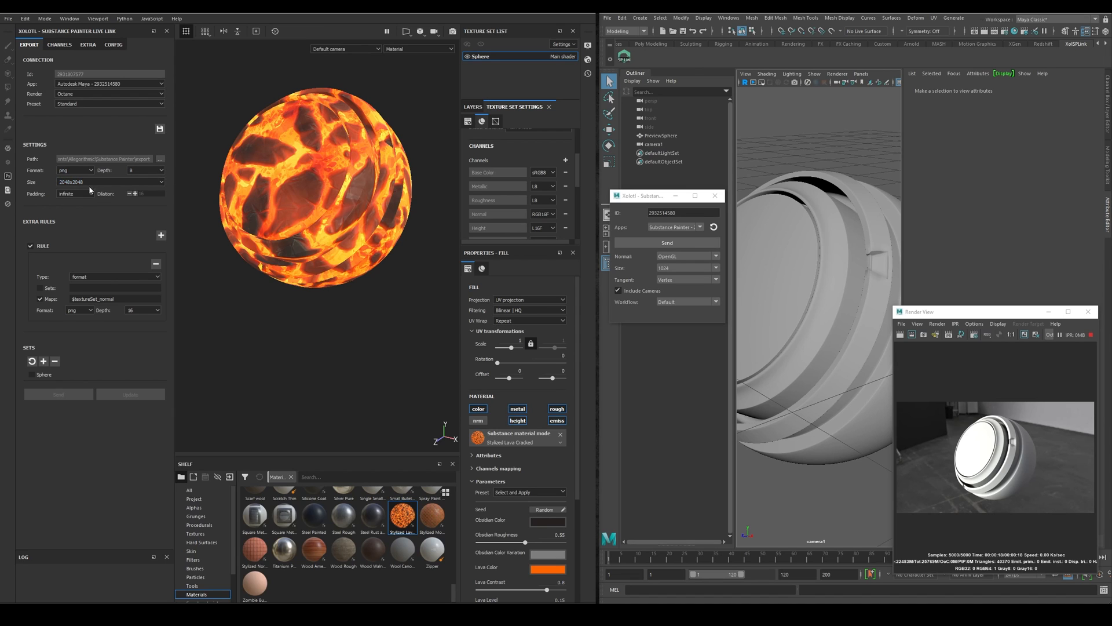
click(74, 194)
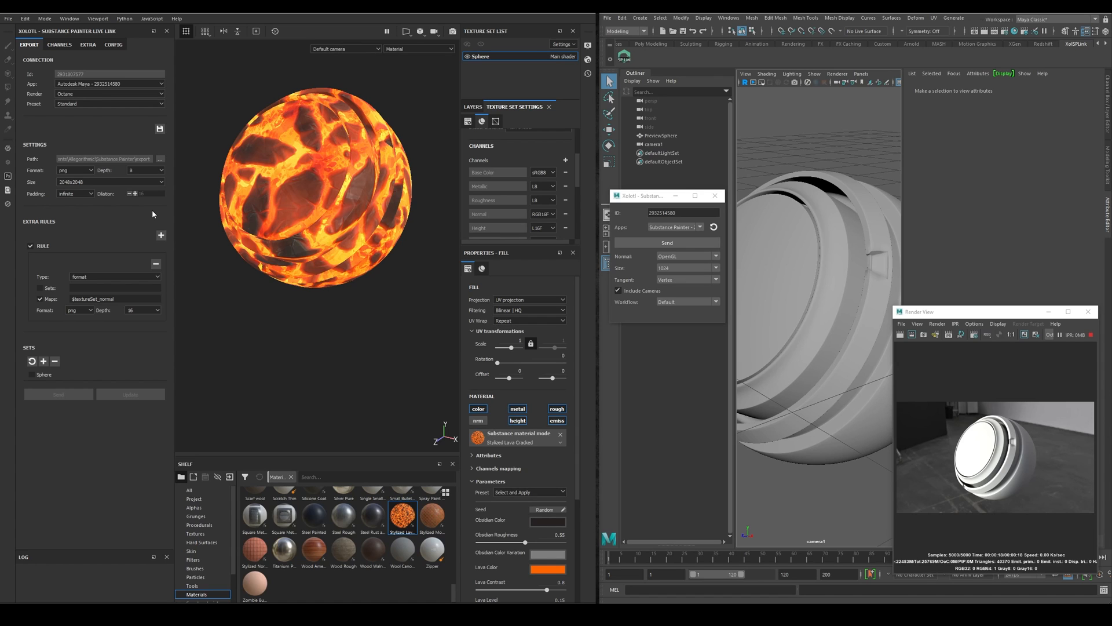
mouse_move(31, 331)
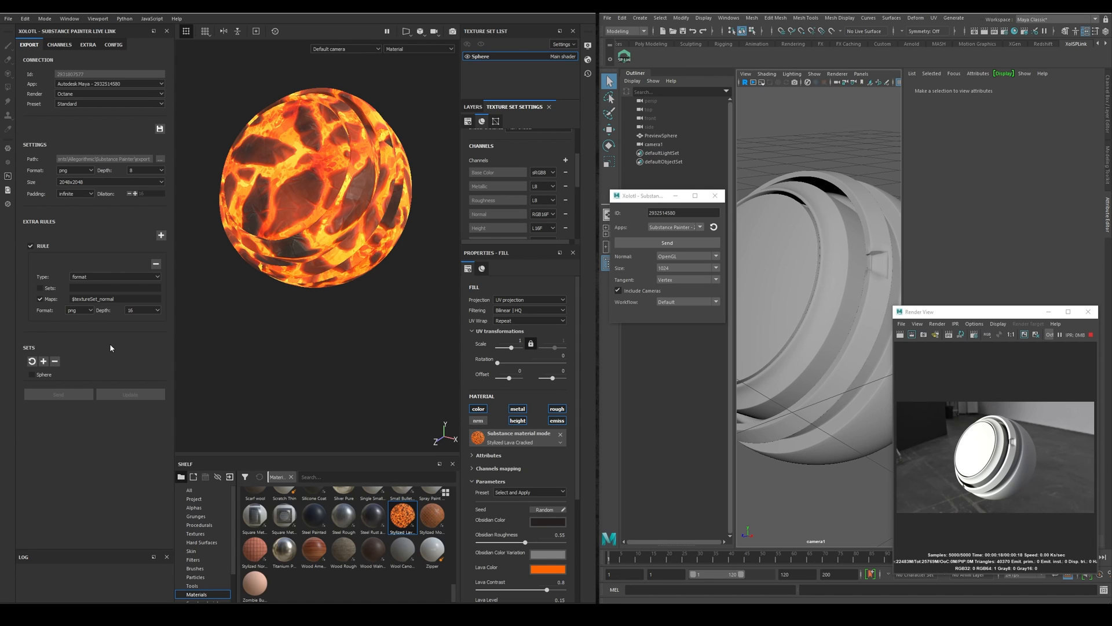
click(153, 310)
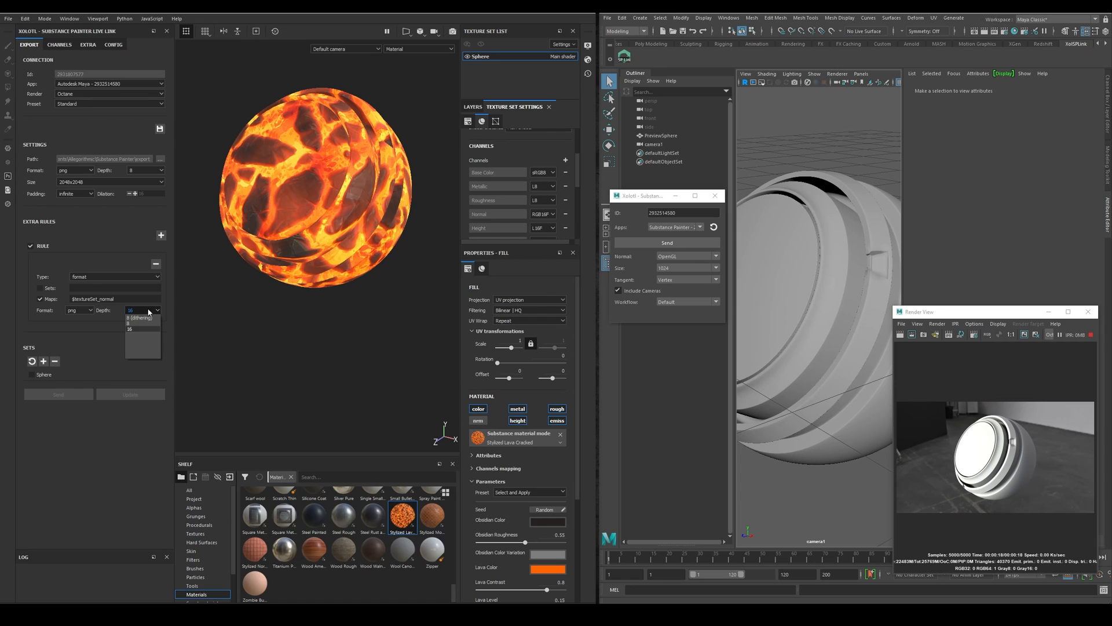
click(131, 328)
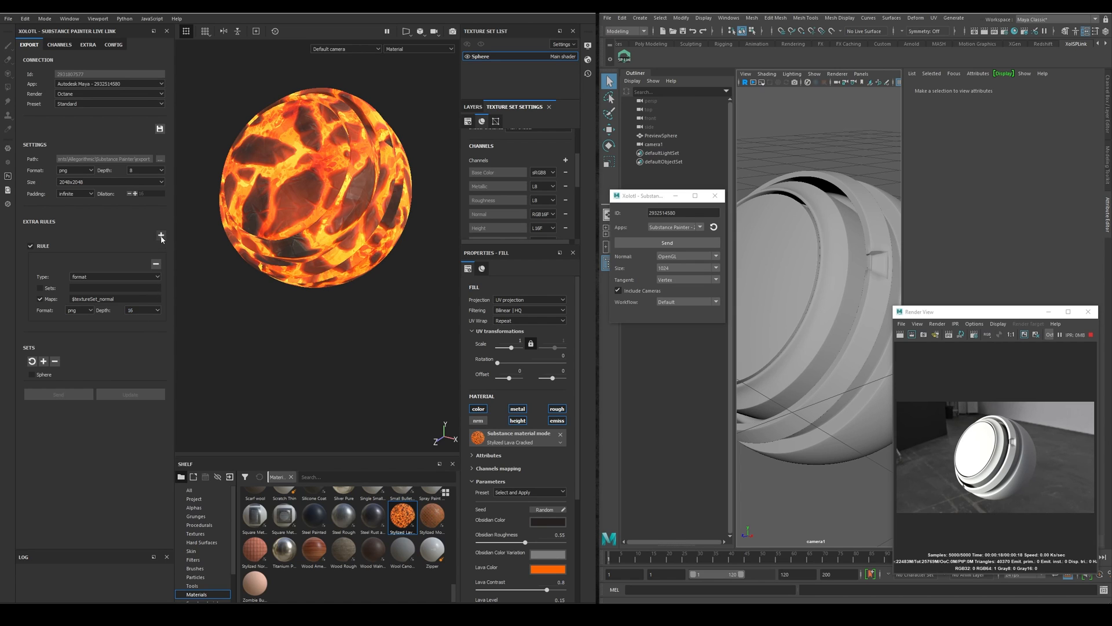
click(160, 235)
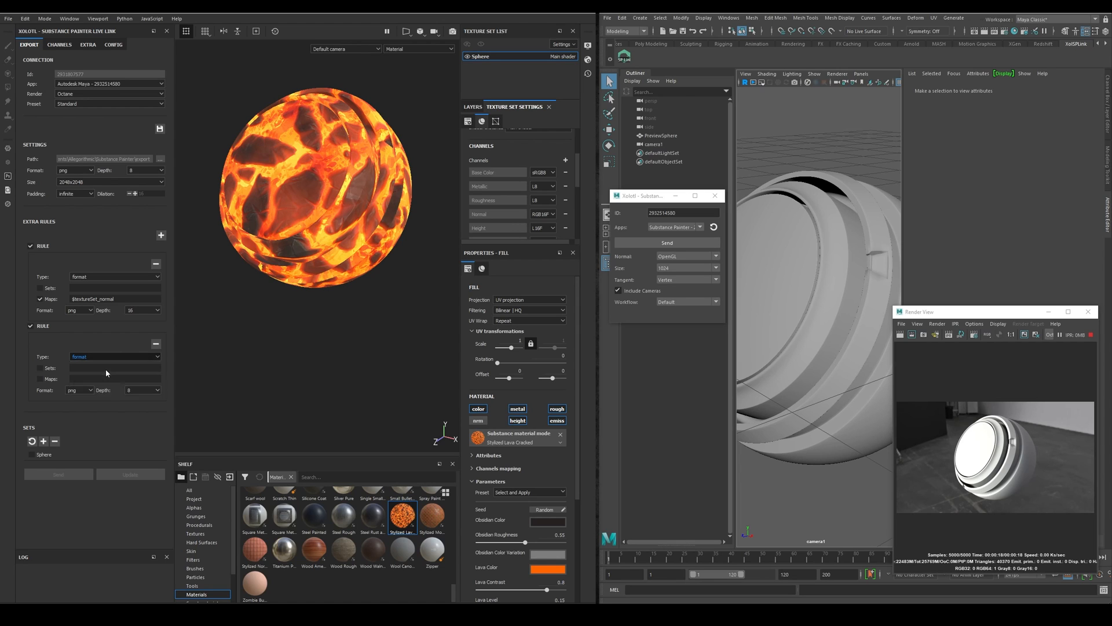
click(112, 356)
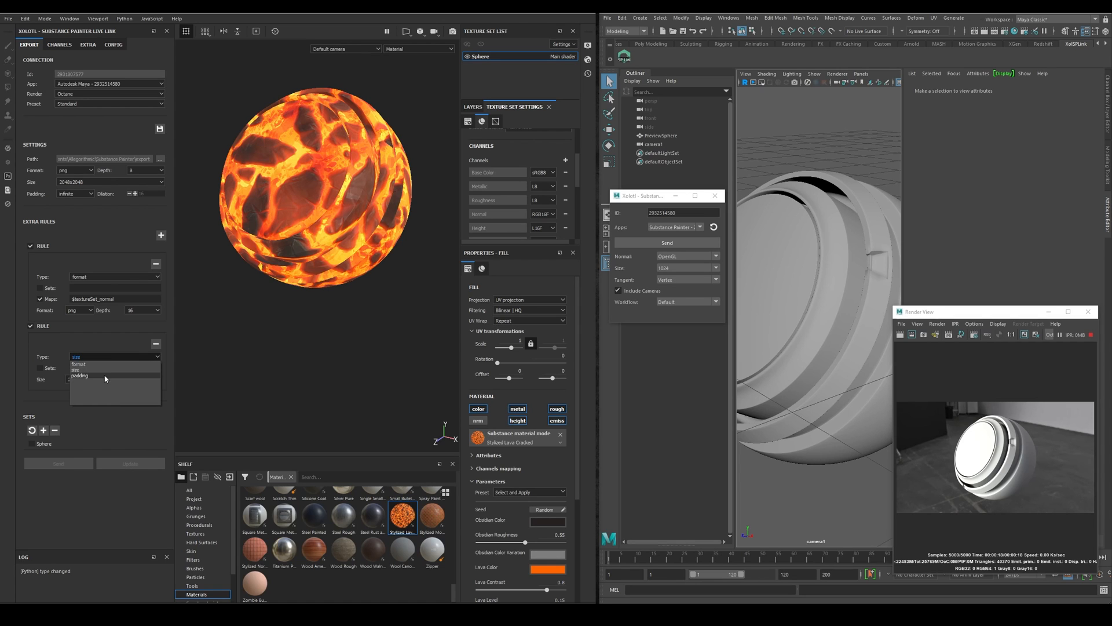
click(80, 375)
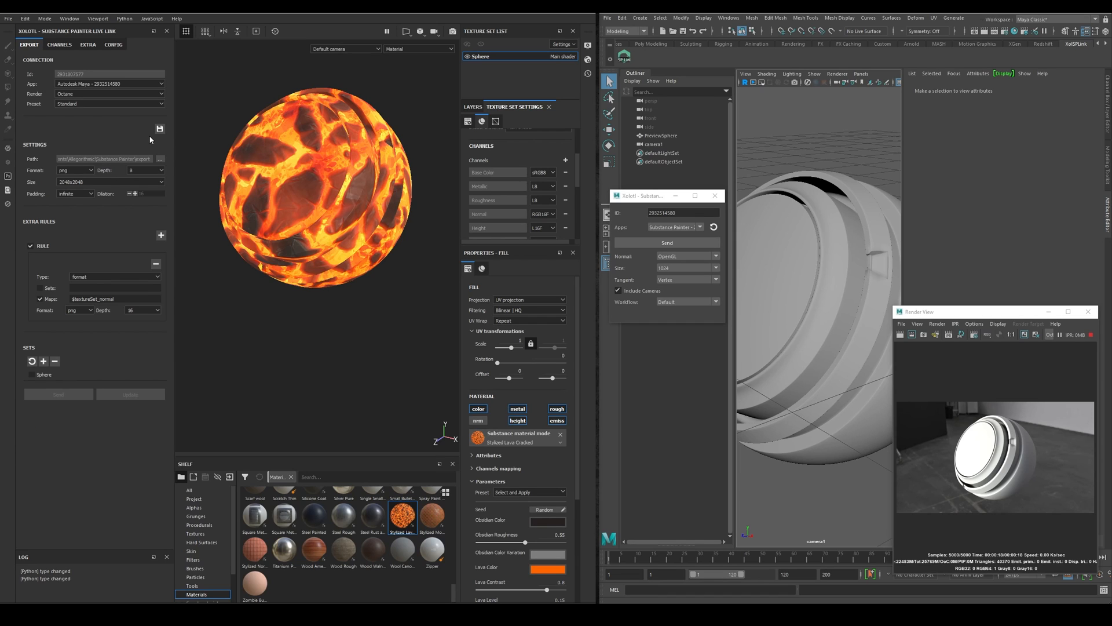
Inspect the new Sphere material and its texture nodes in Maya's Hypershade.
click(43, 361)
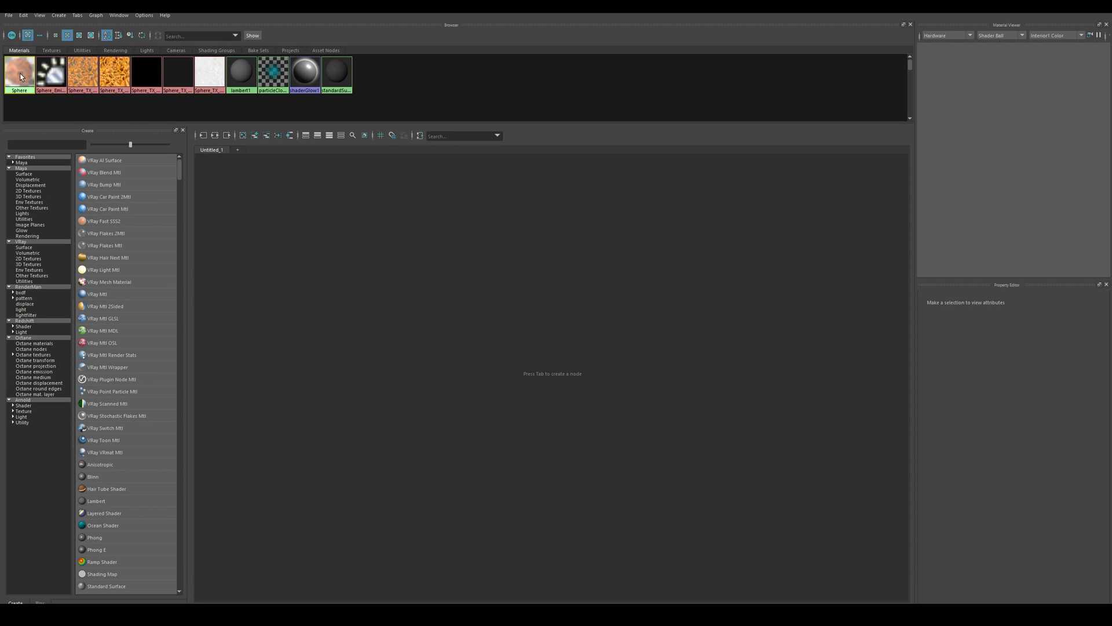
mouse_move(494, 384)
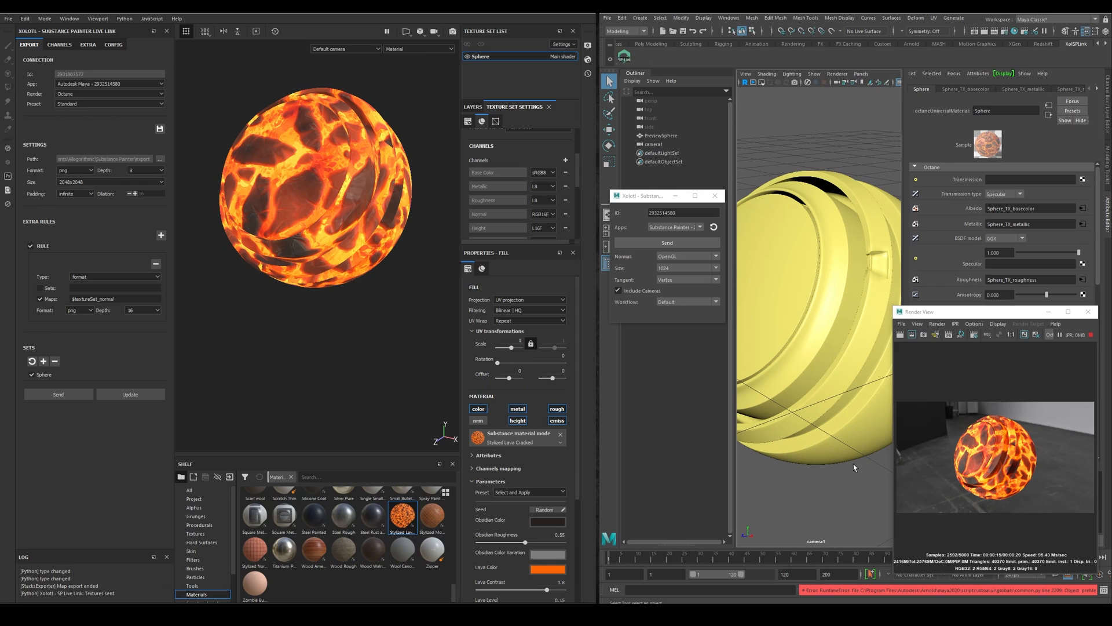
mouse_move(947, 508)
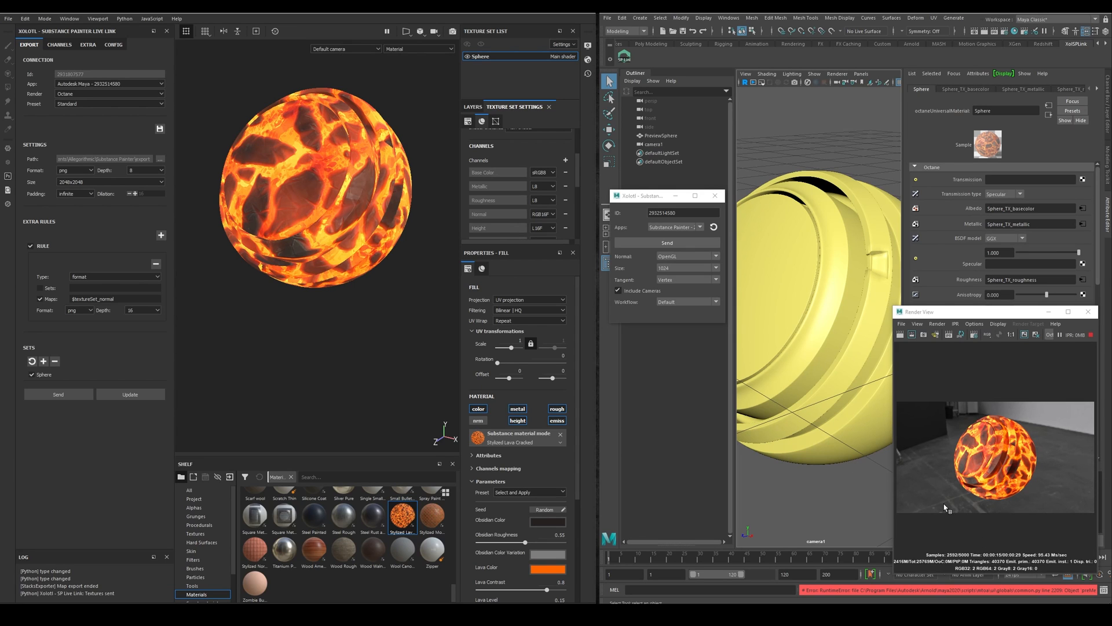
mouse_move(902, 480)
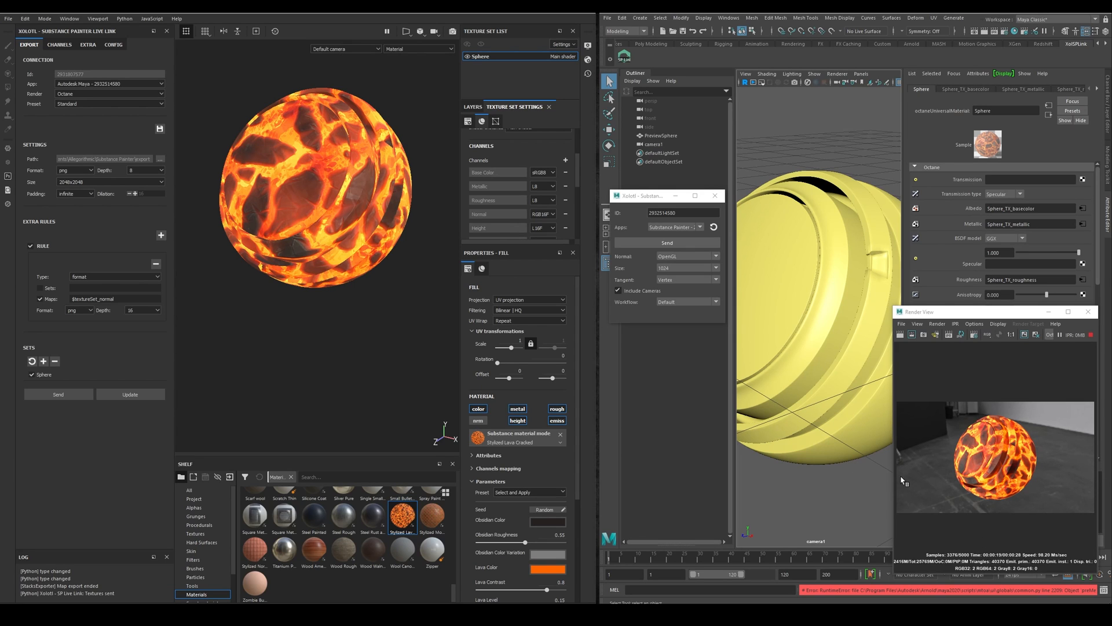